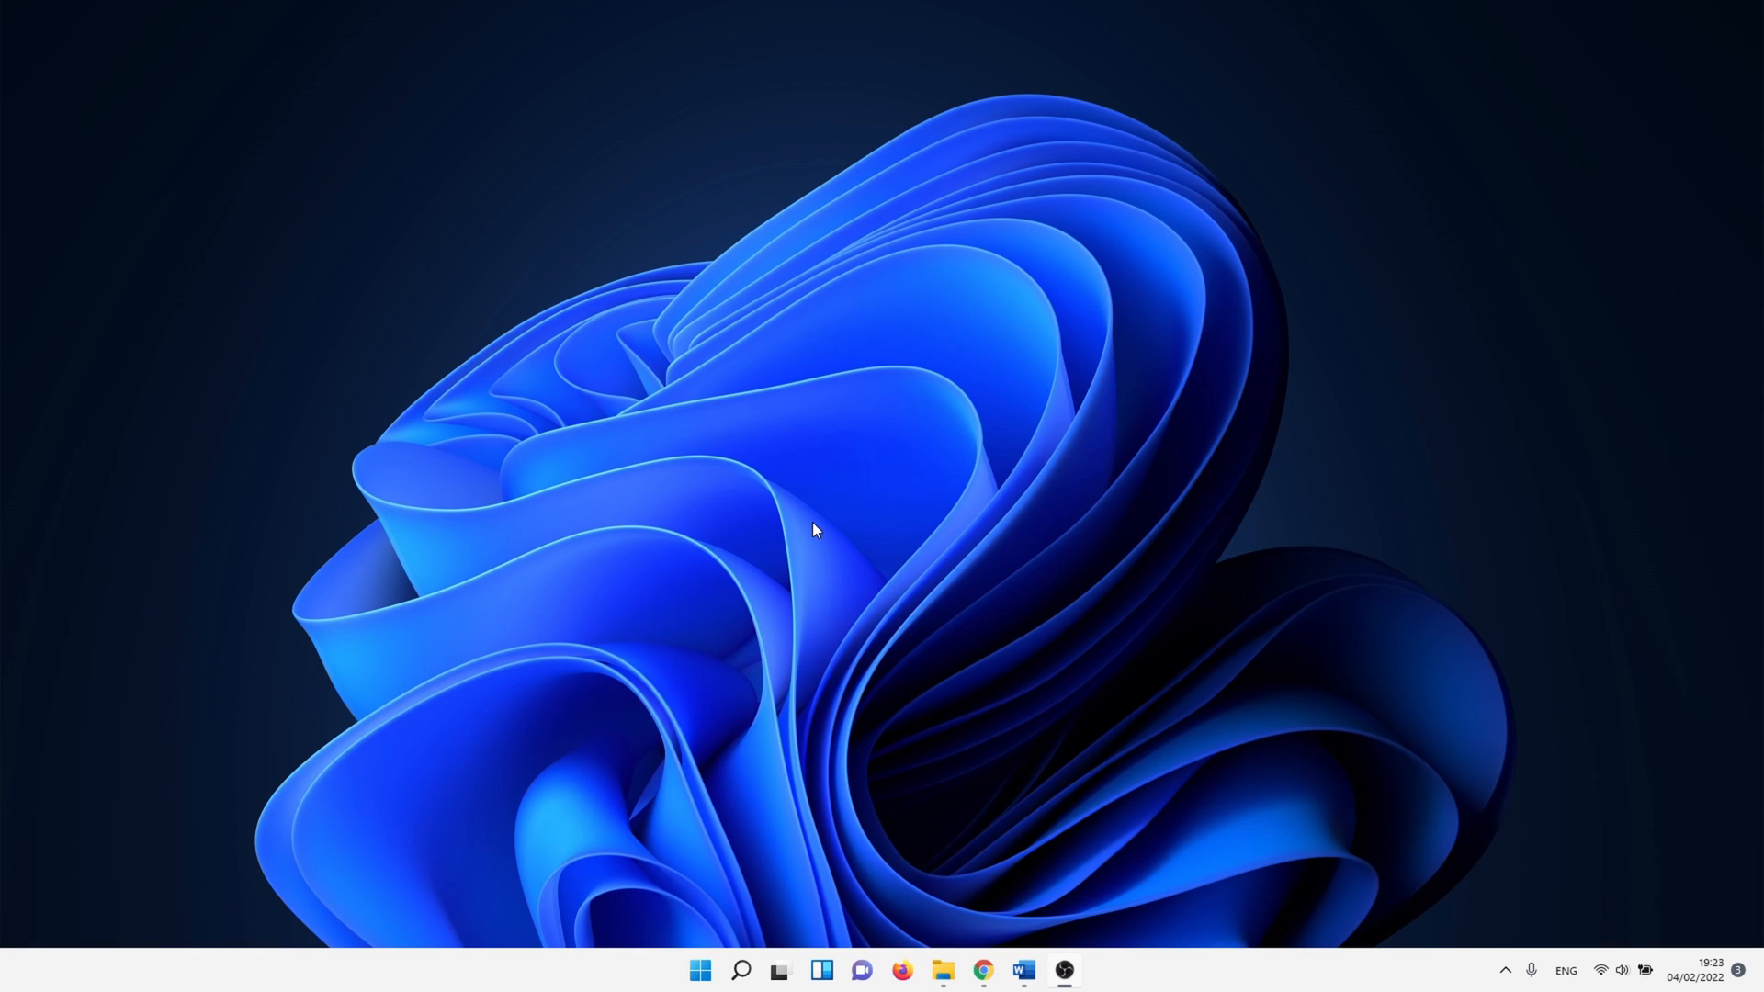
# Try launching Windows Security from Privacy & security, dismissing the 'get a new app' prompt.
pyautogui.rightClick(700, 970)
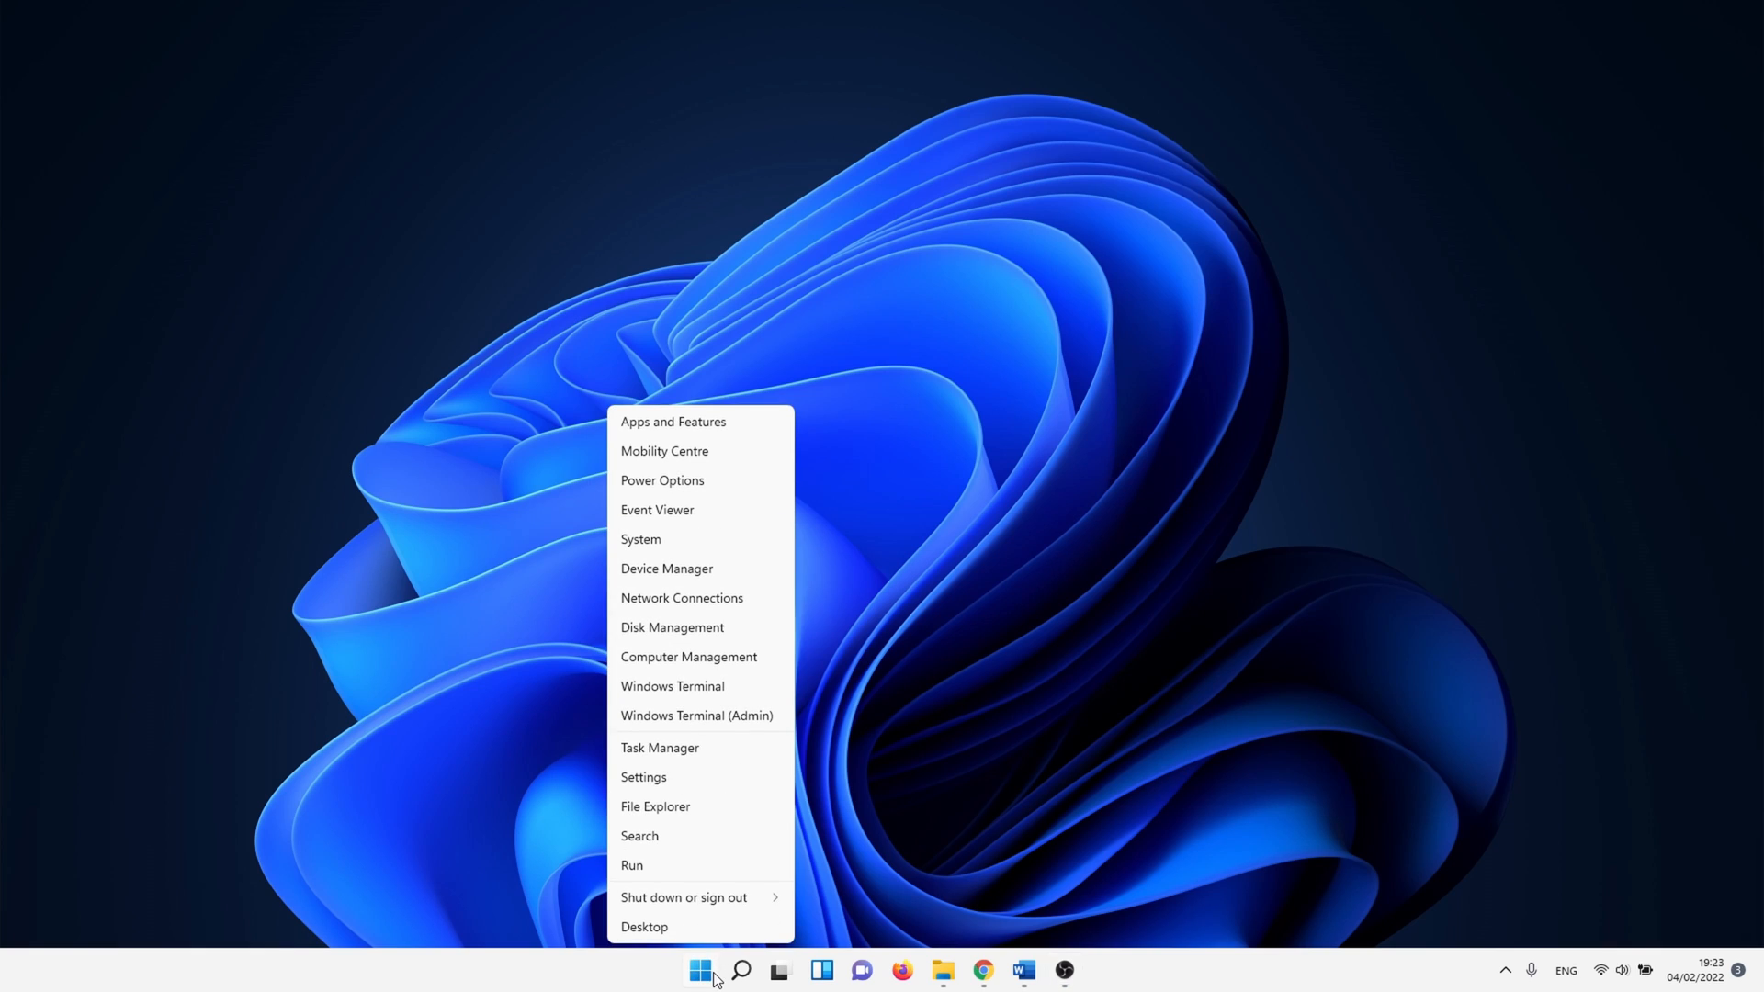
pyautogui.click(643, 776)
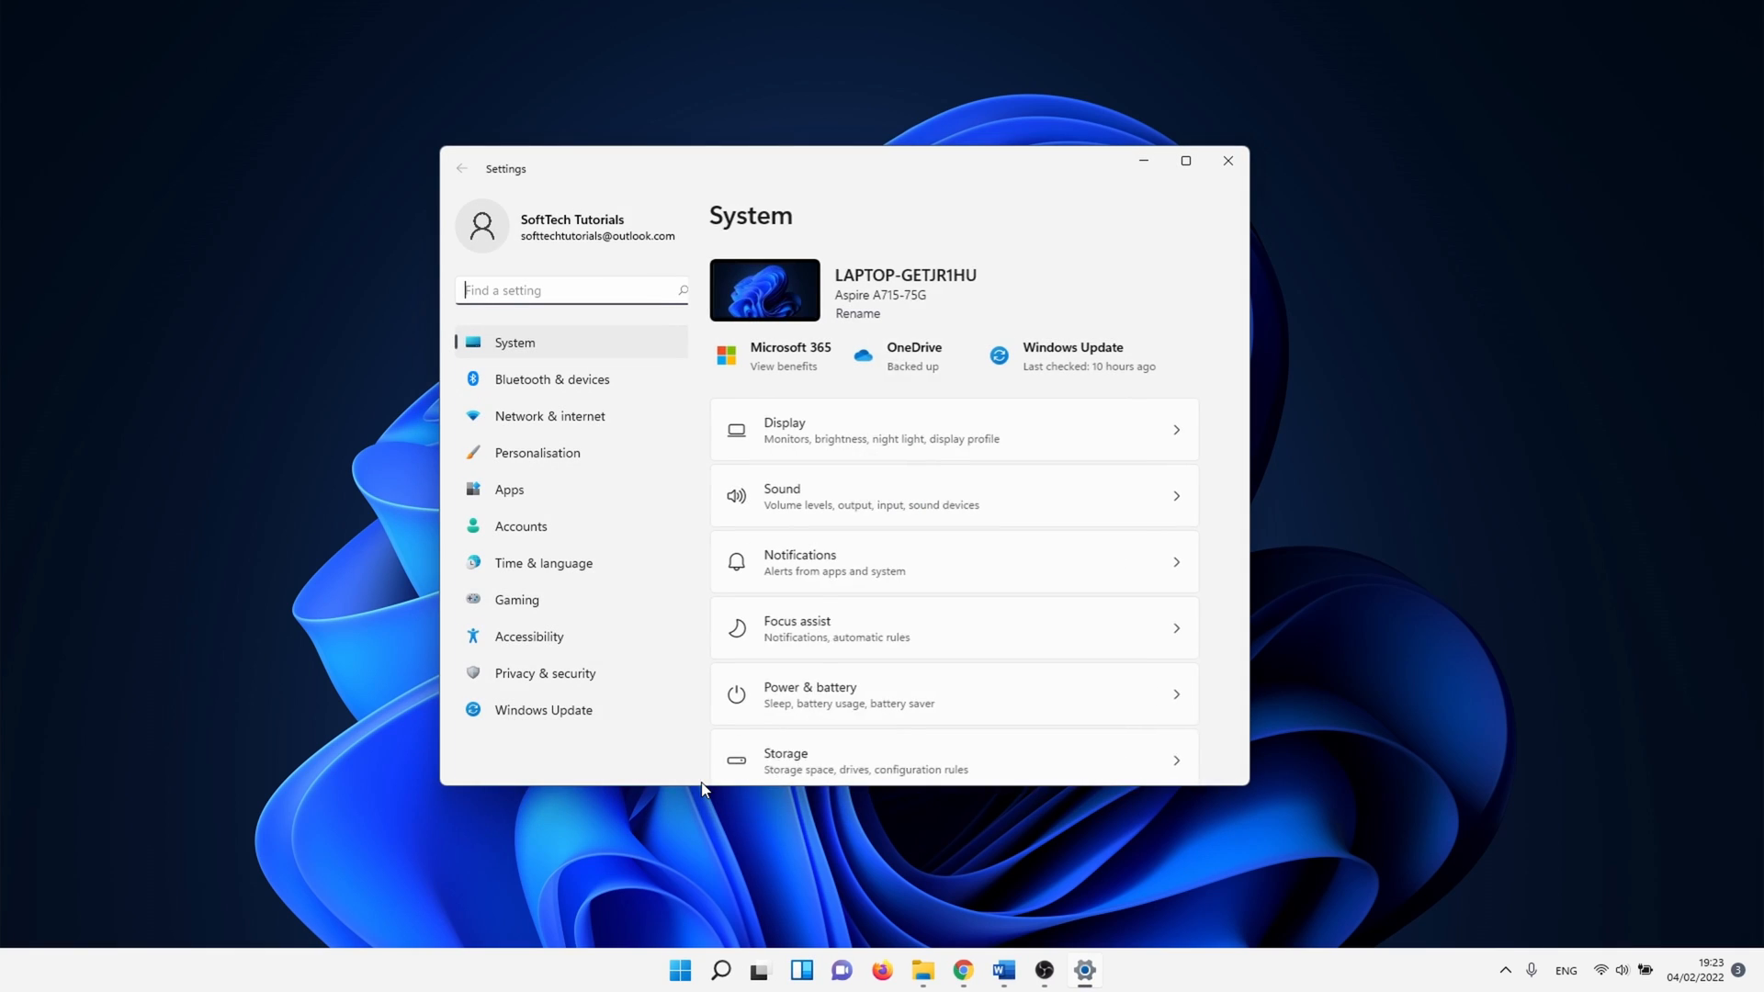
pyautogui.click(545, 673)
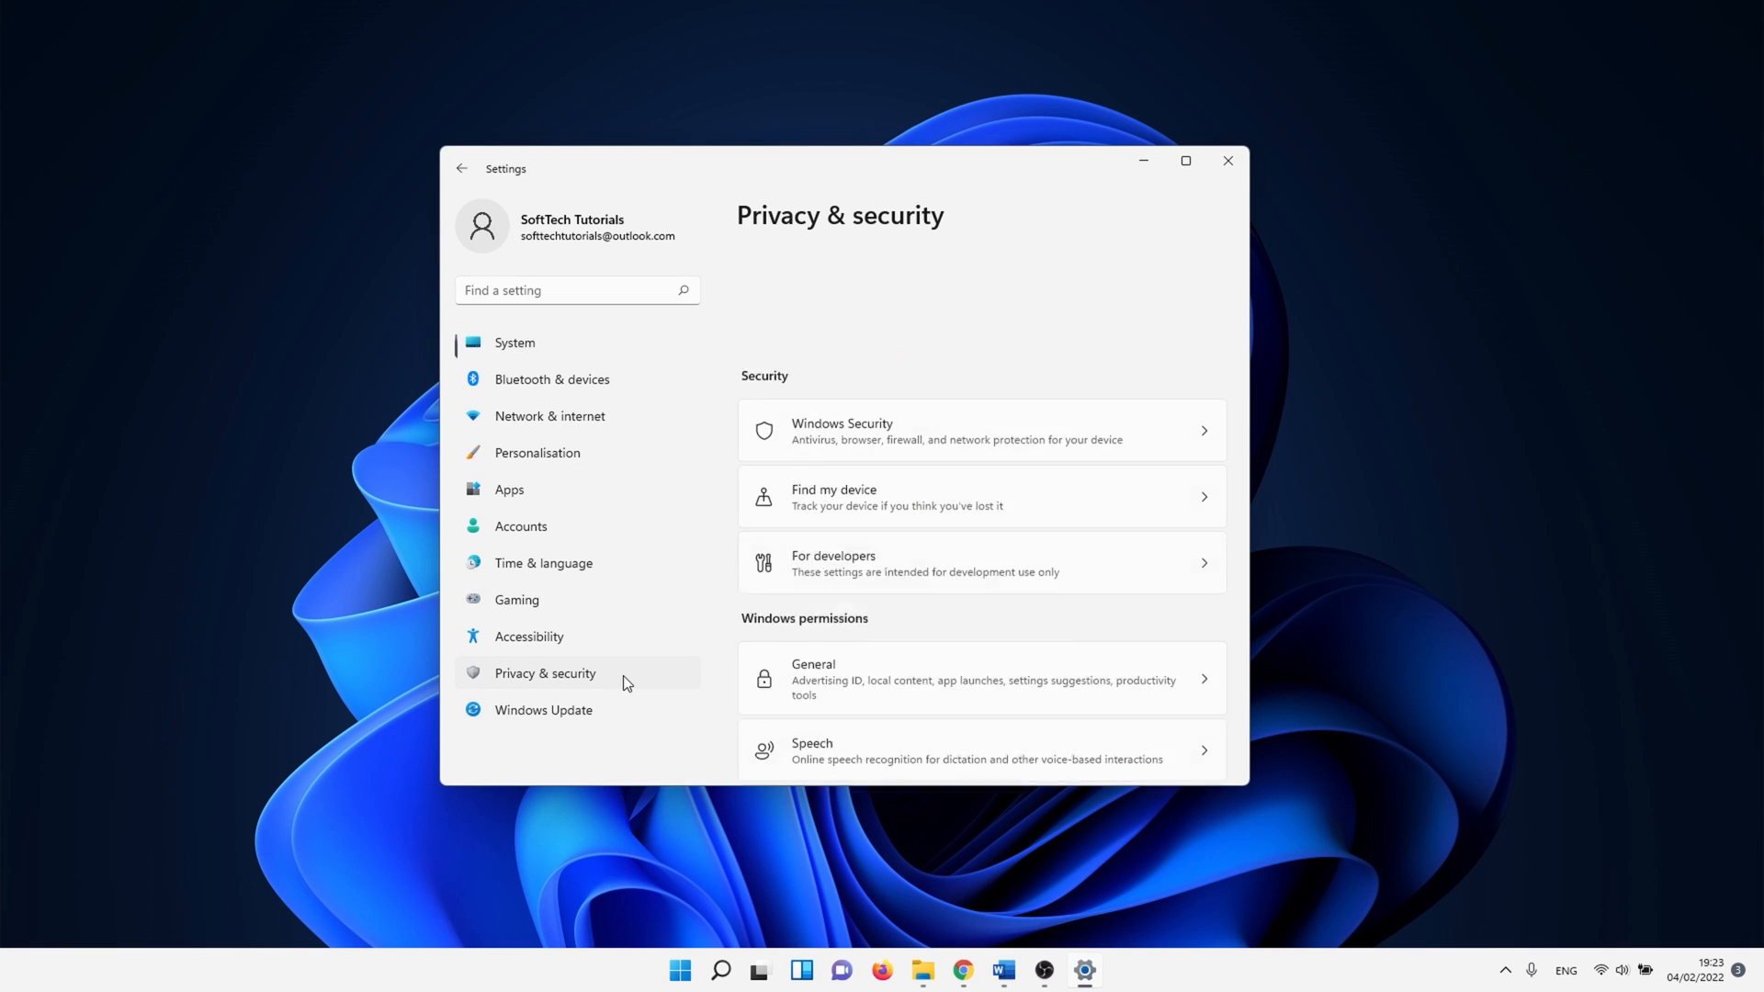
pyautogui.click(980, 430)
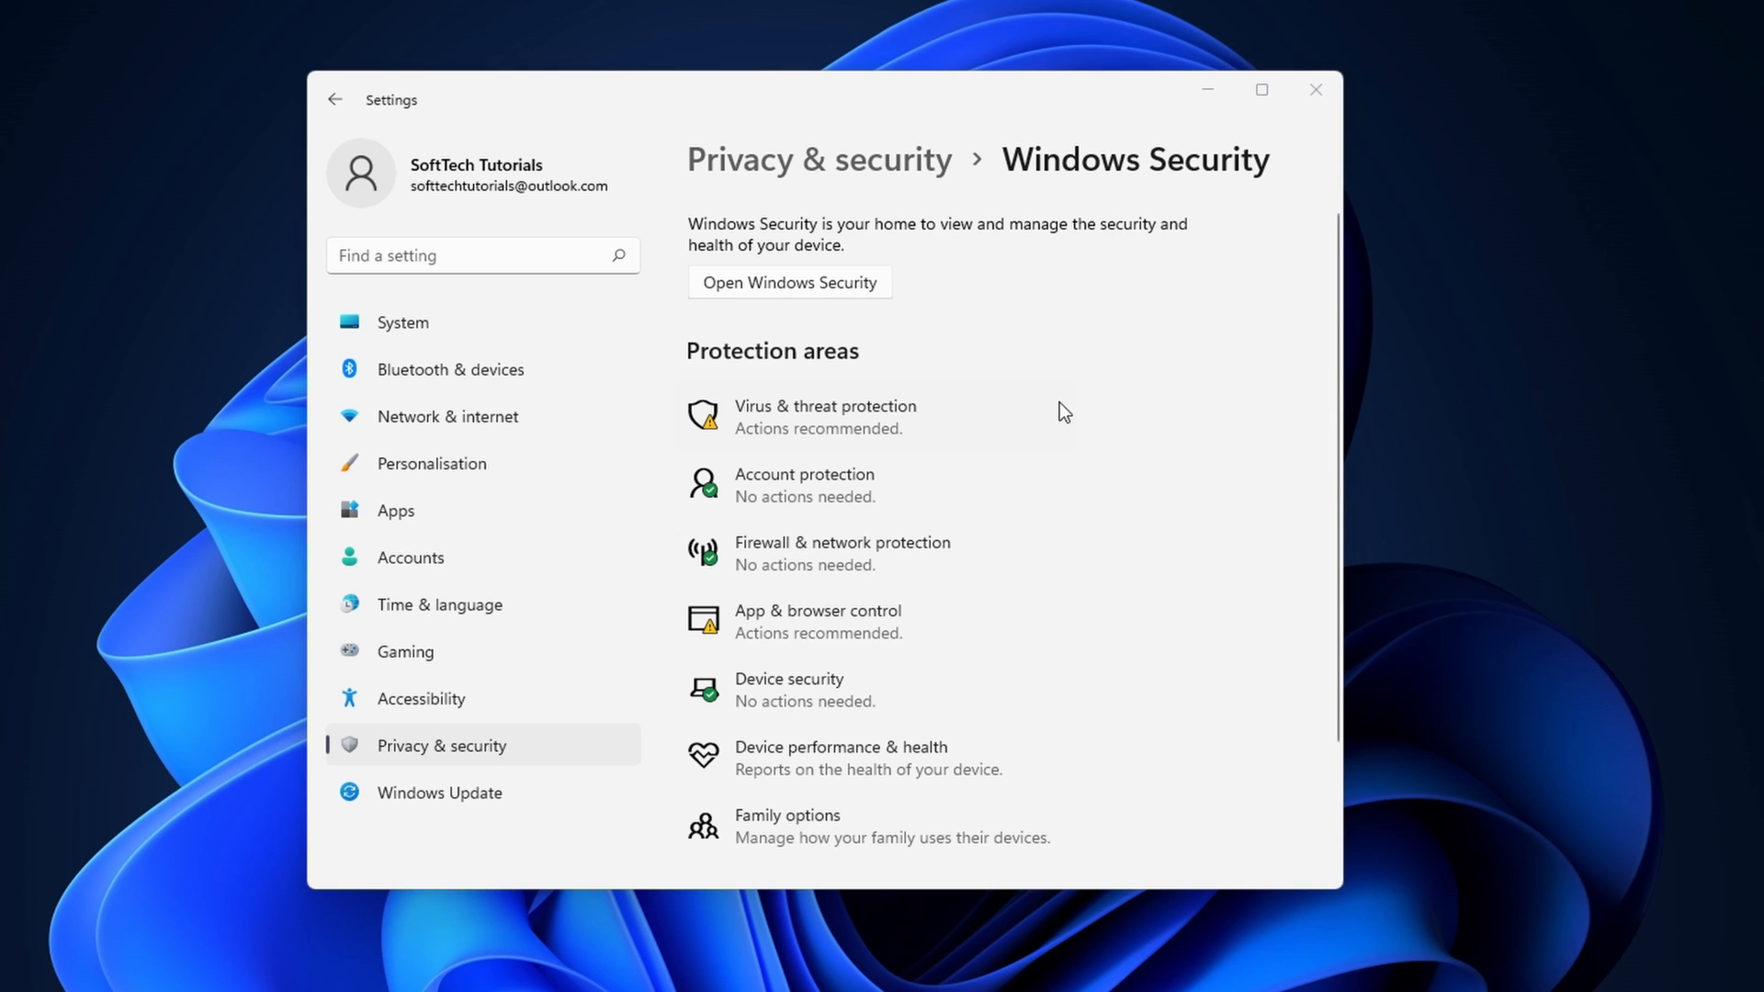
pyautogui.moveTo(831, 282)
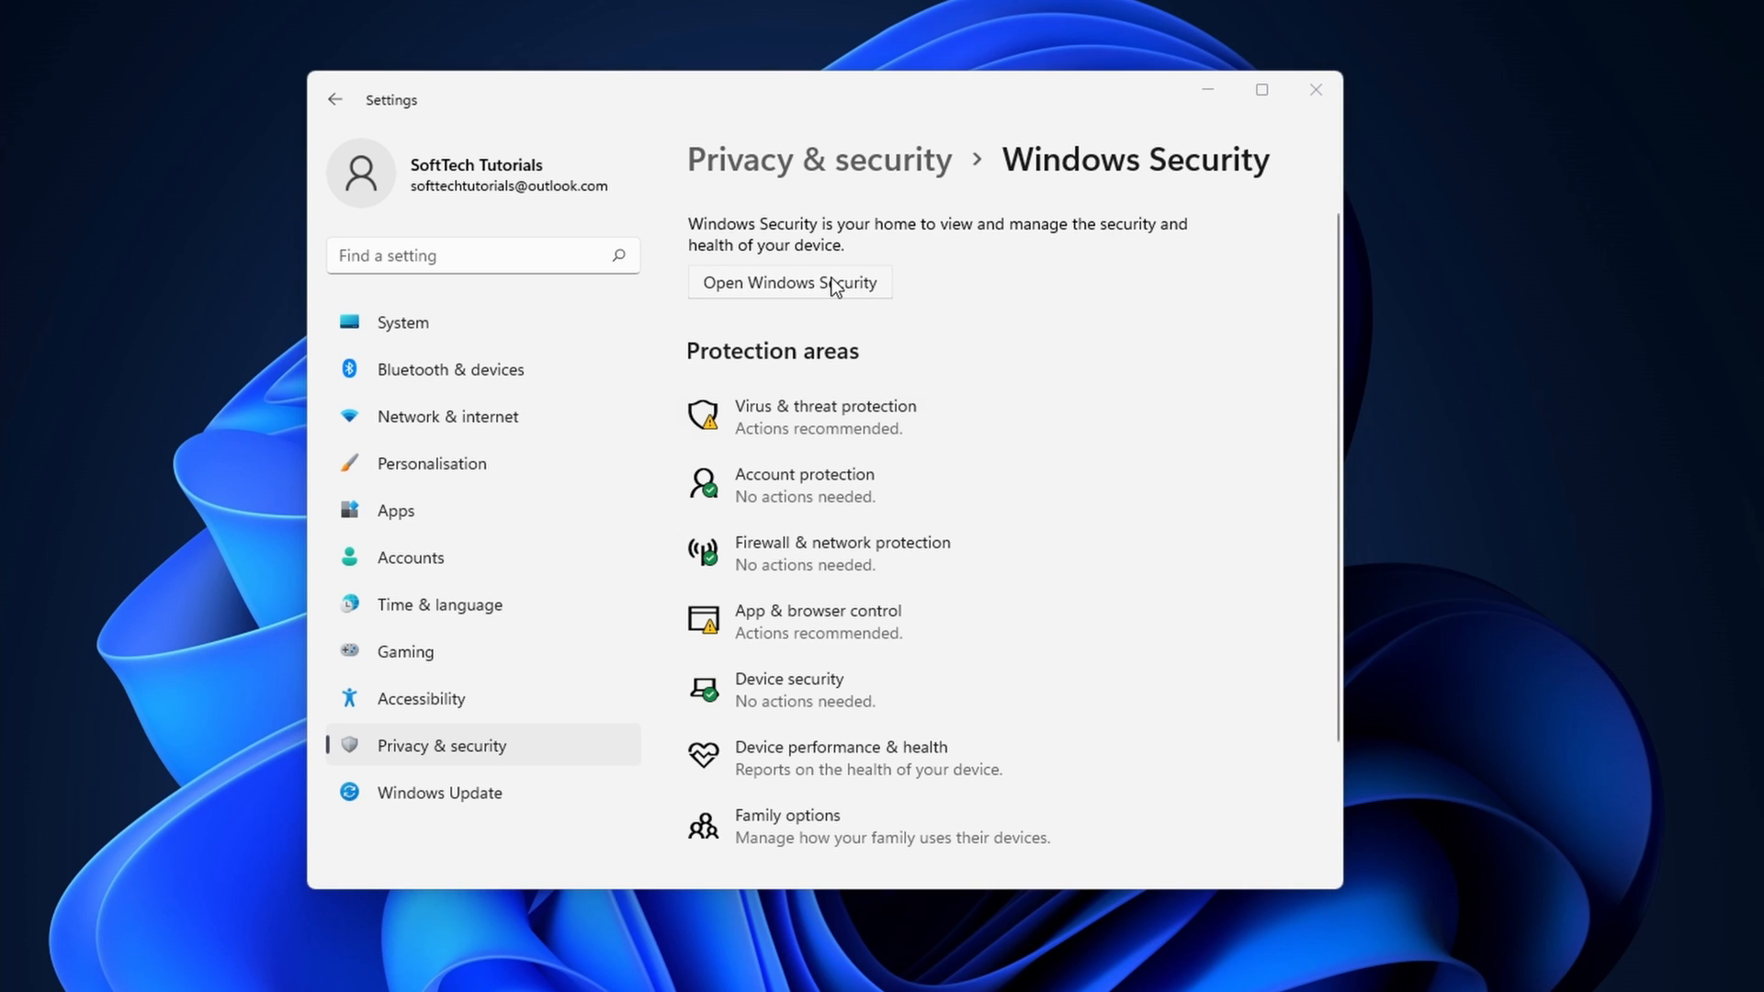
pyautogui.click(790, 282)
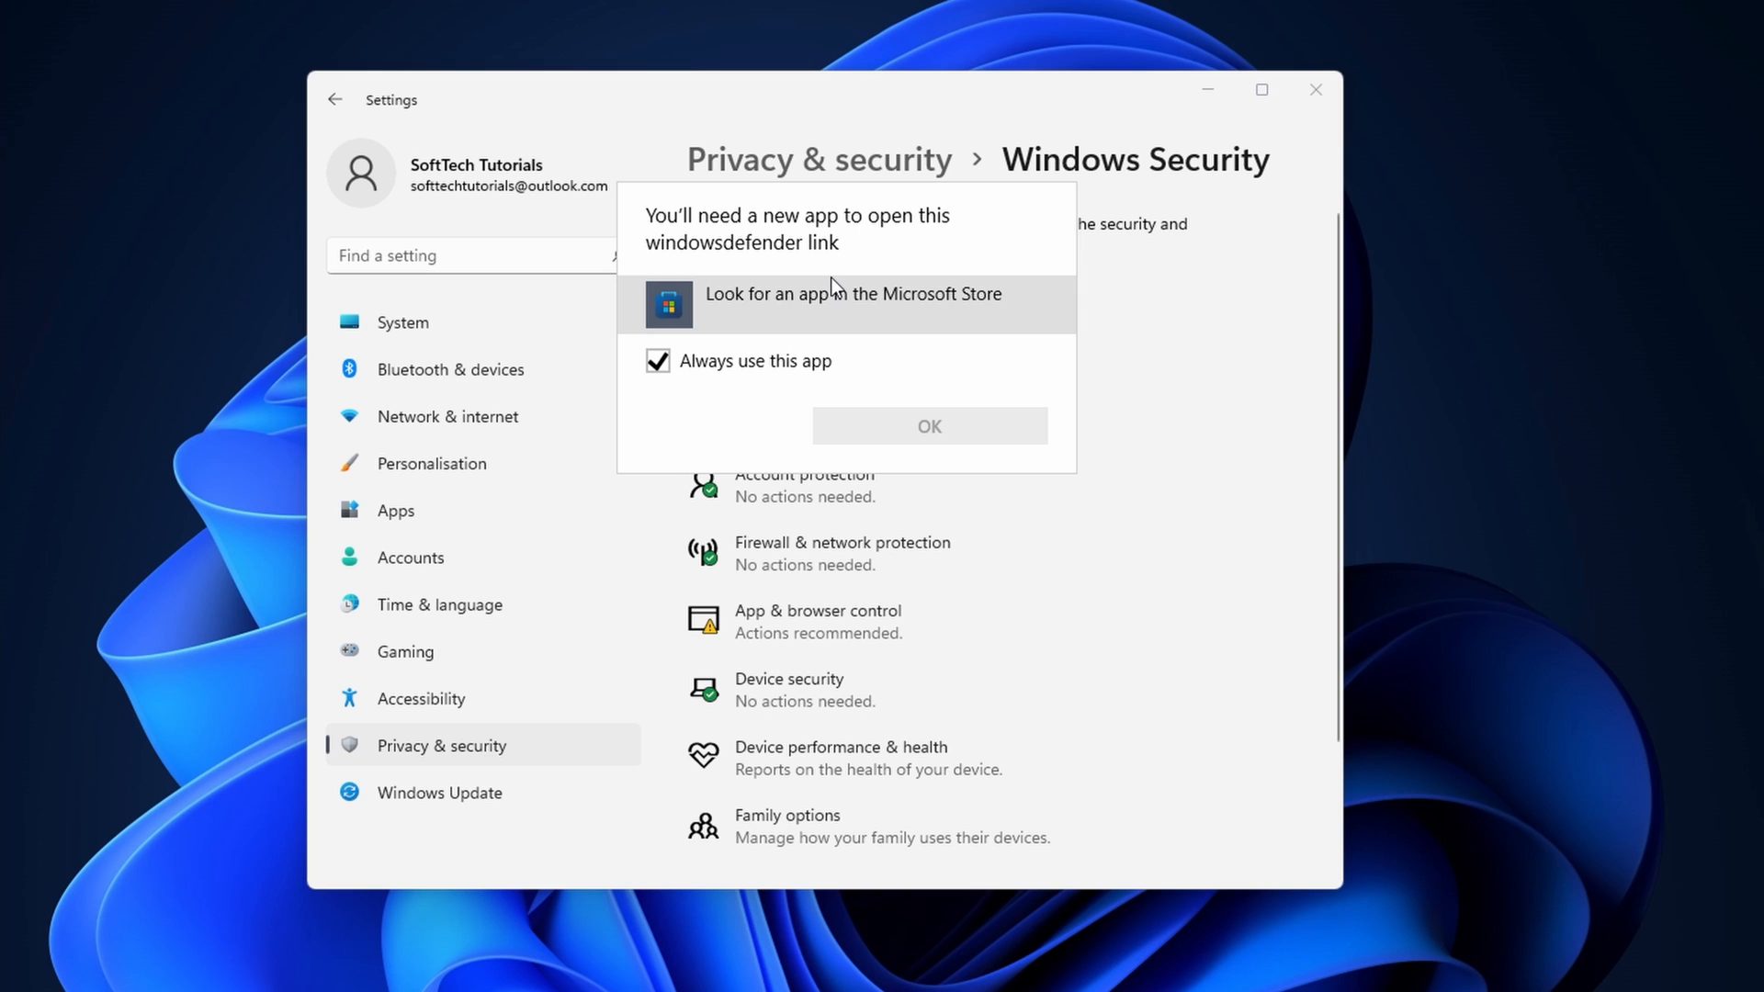
pyautogui.moveTo(915, 431)
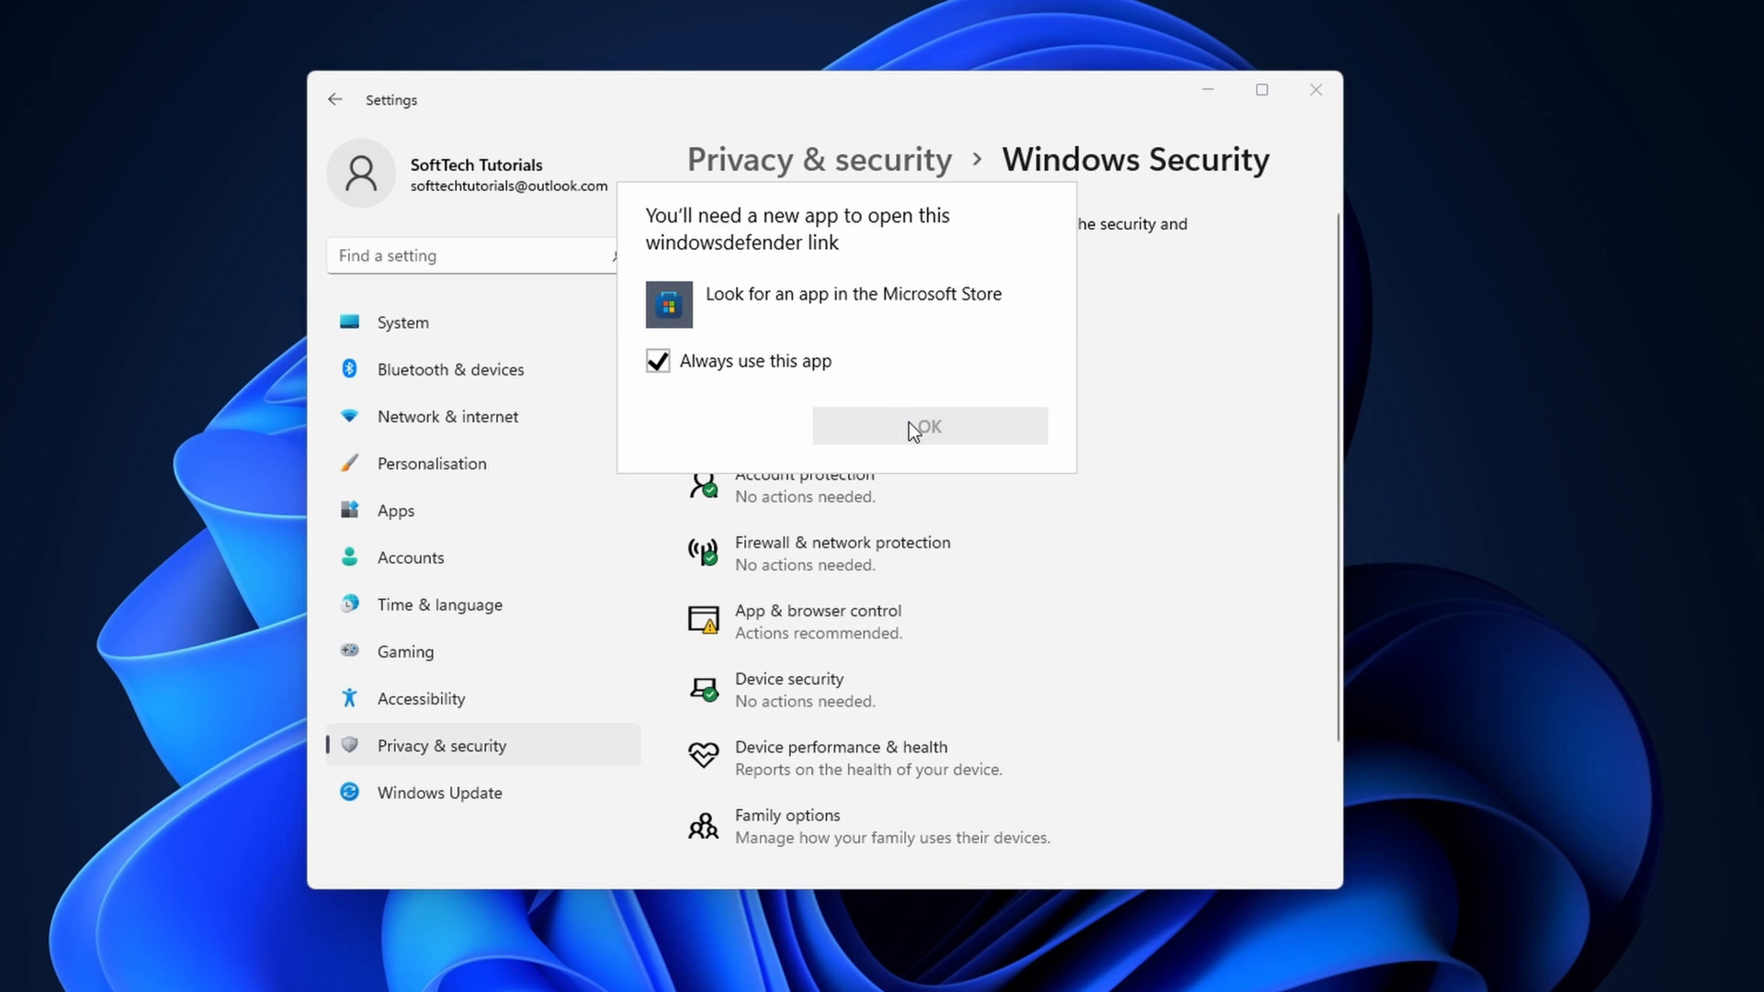
pyautogui.click(926, 426)
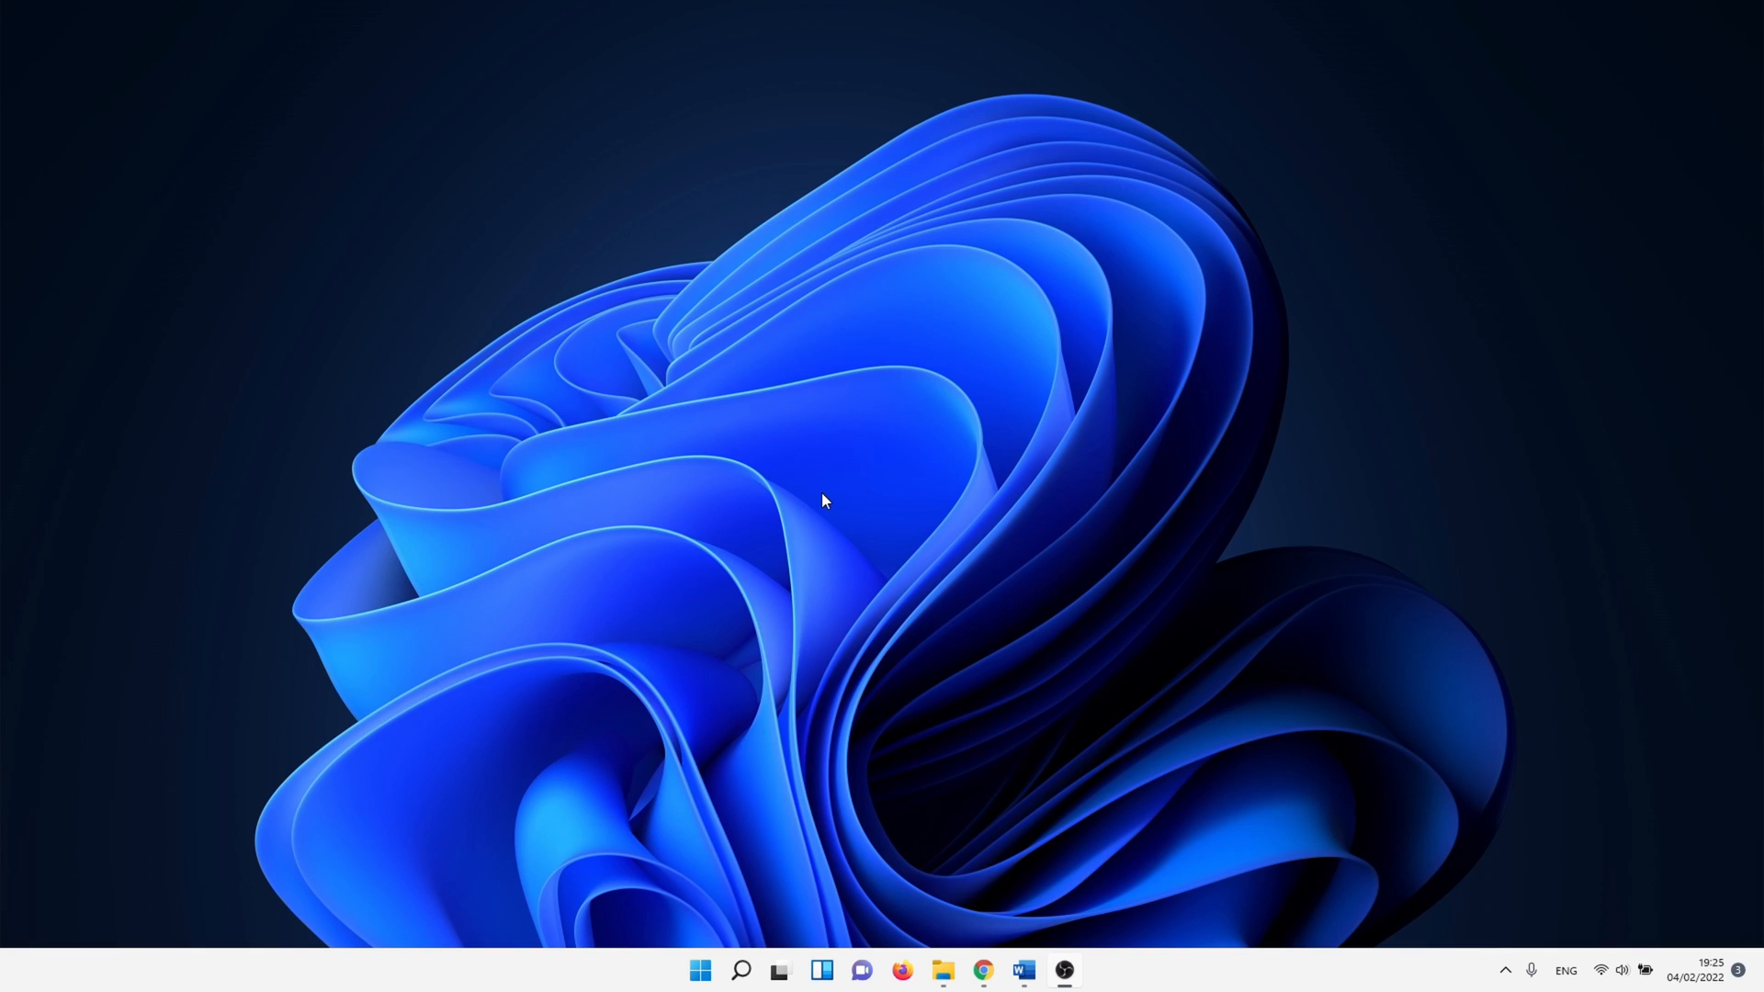
# Reopen Settings on installed apps and show Windows Security's three-dot options menu.
pyautogui.rightClick(700, 970)
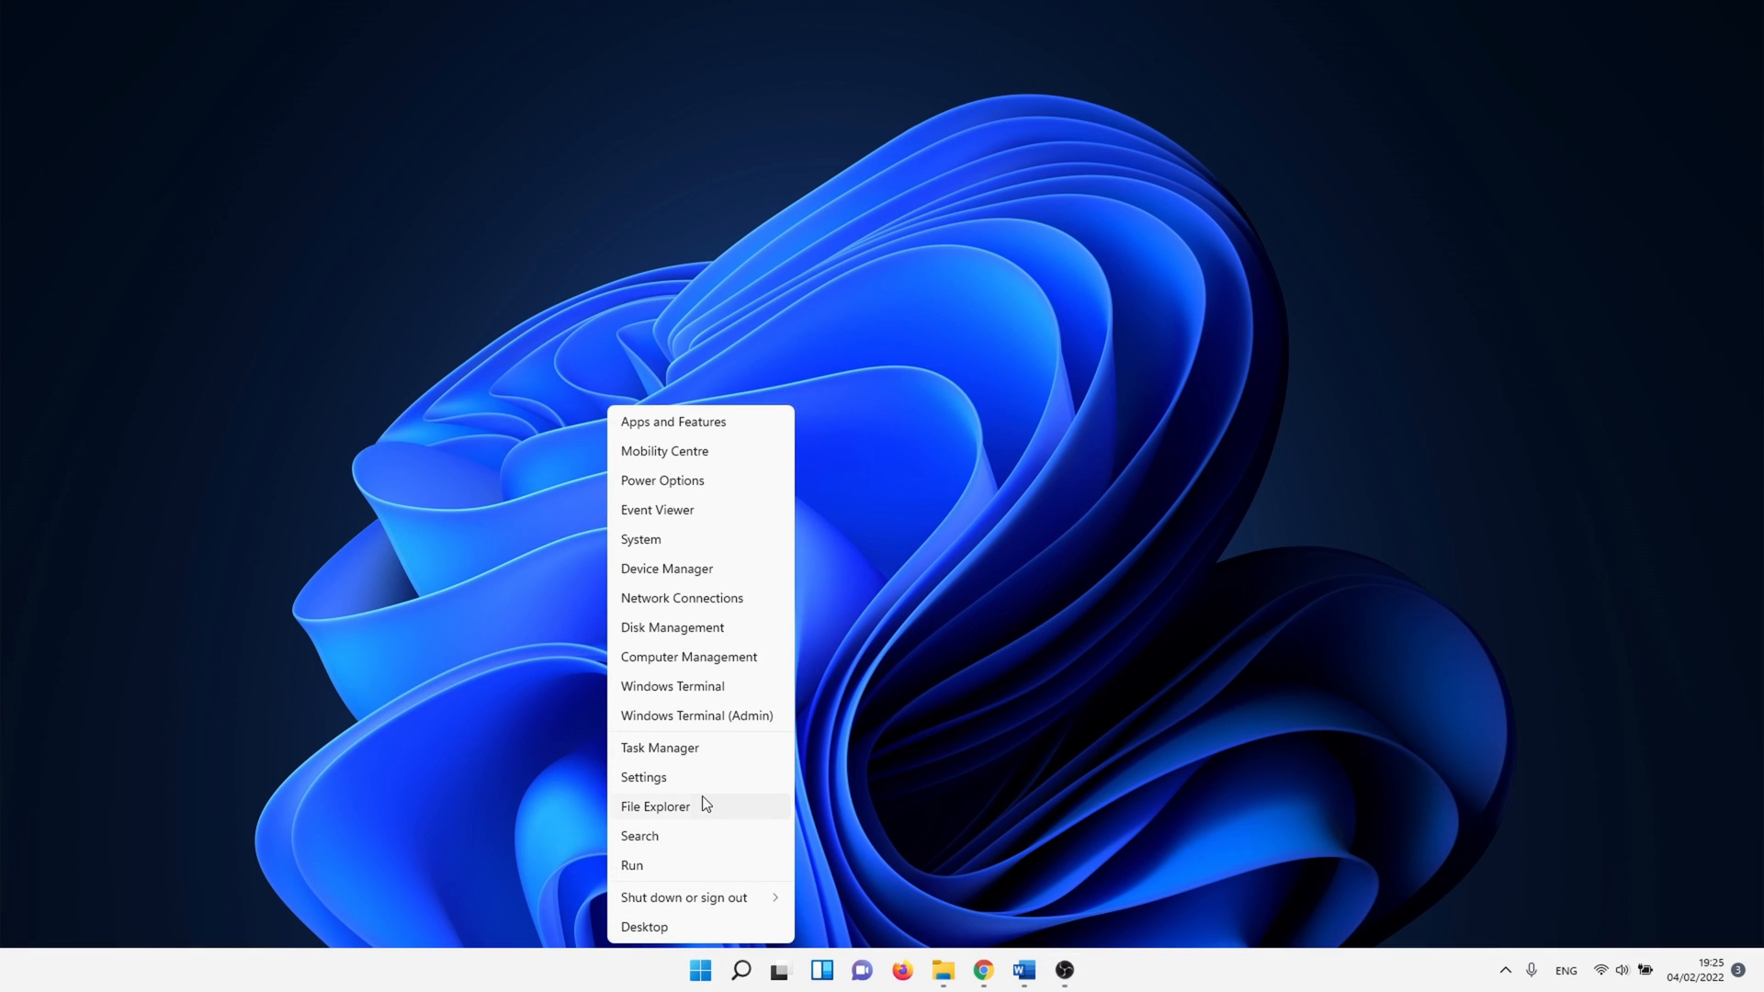
pyautogui.click(642, 777)
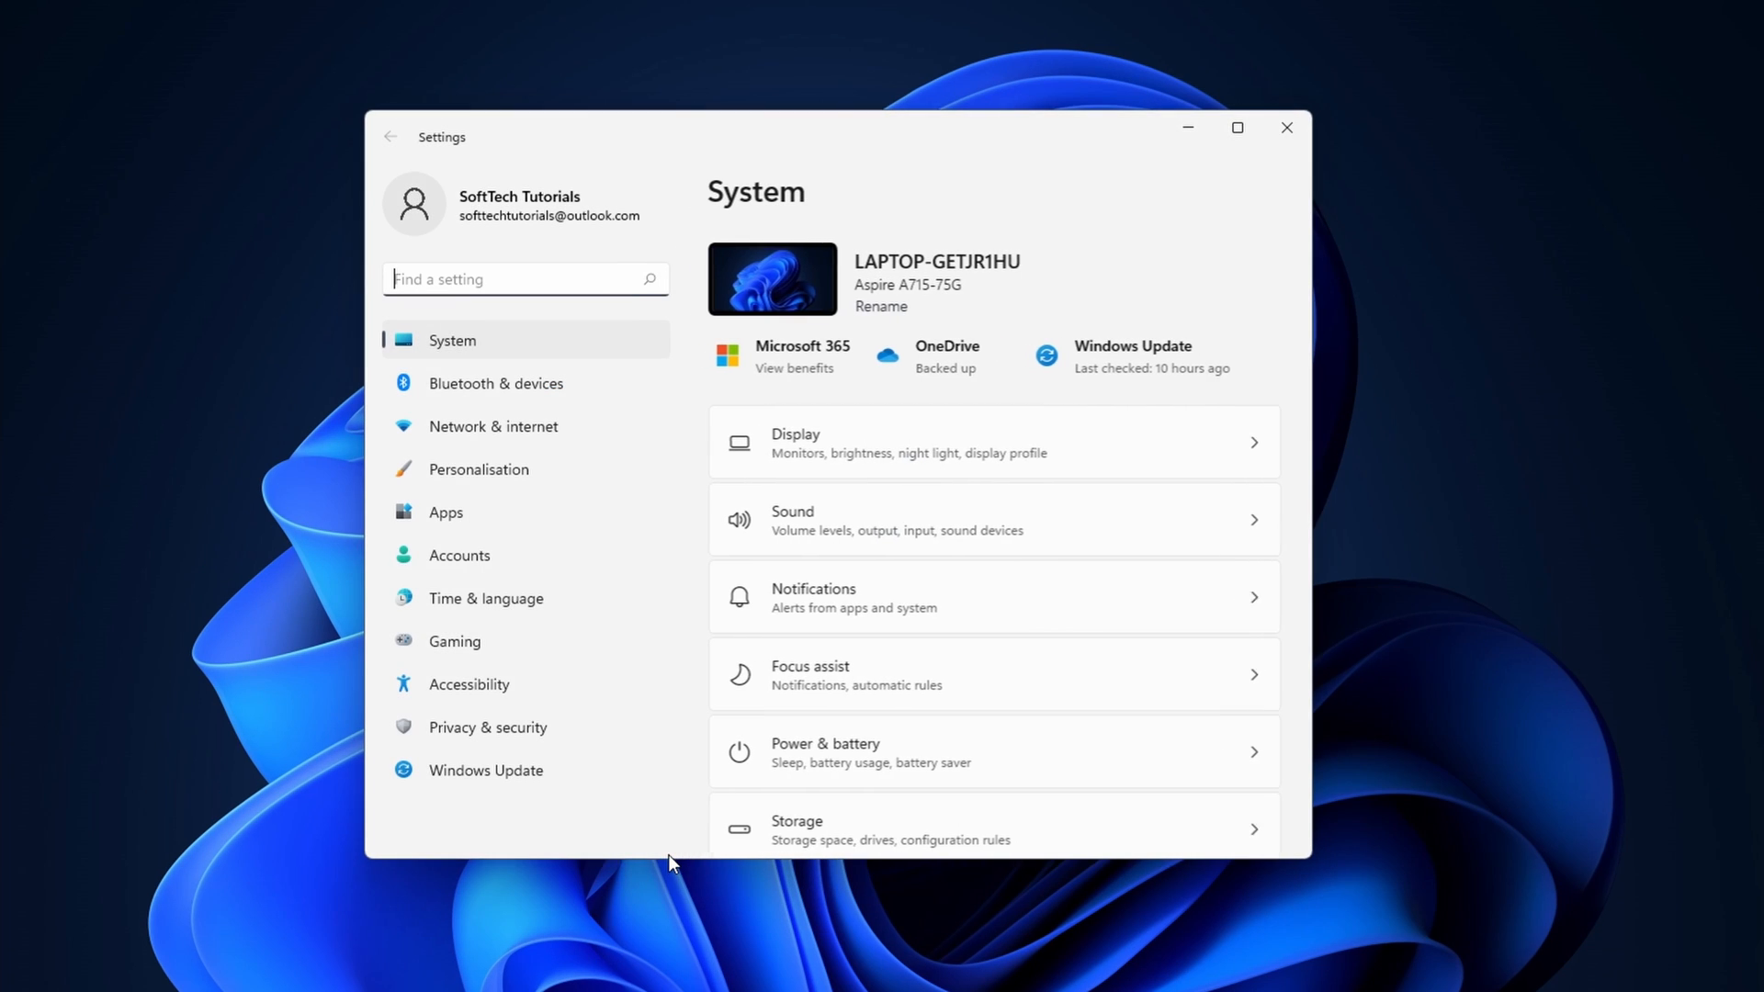
pyautogui.moveTo(495, 526)
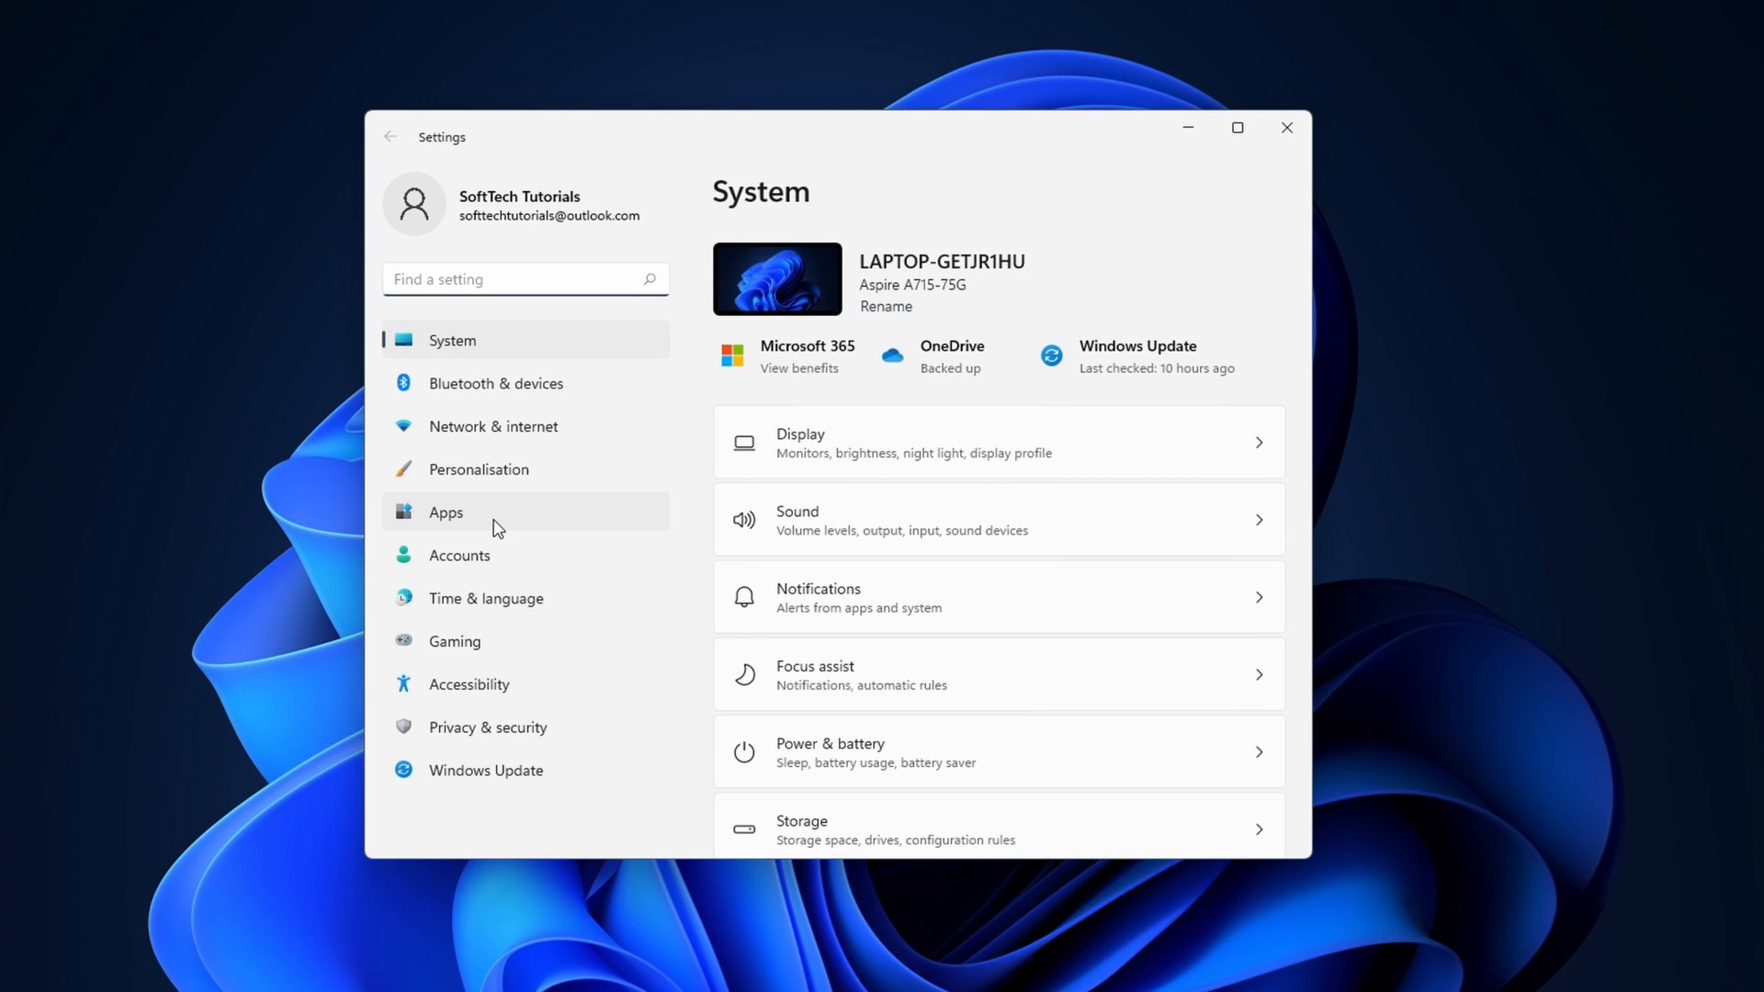
pyautogui.click(445, 512)
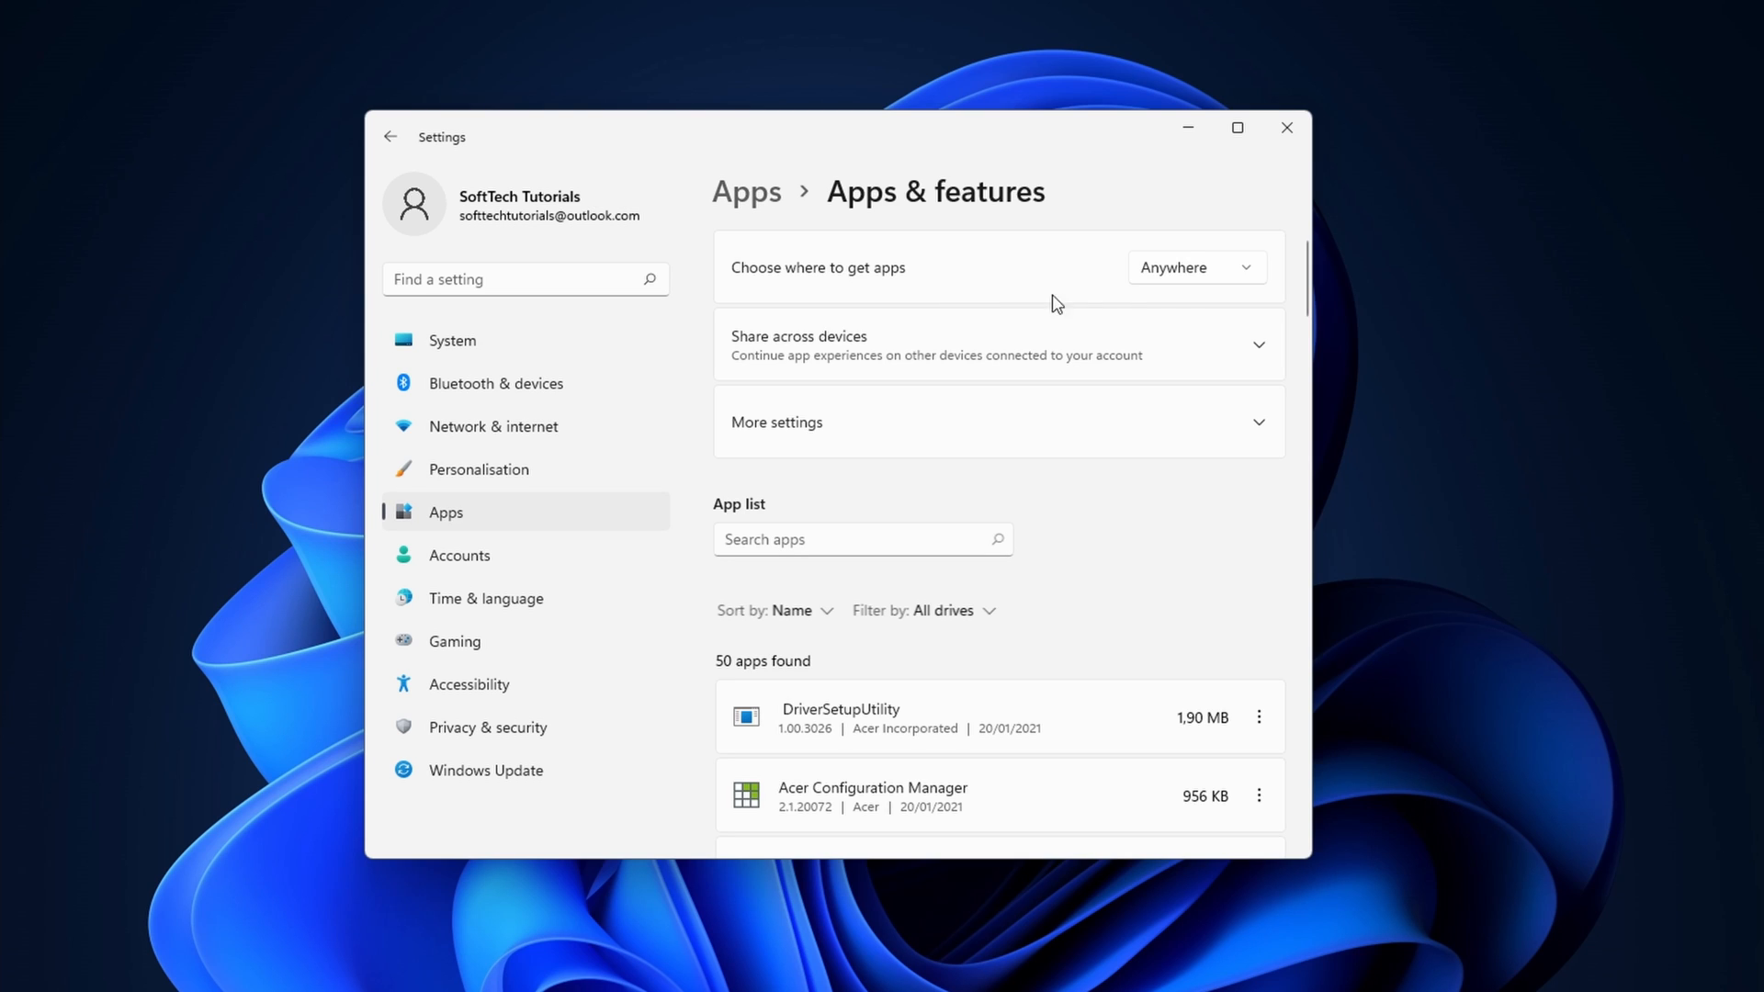
pyautogui.scroll(-3)
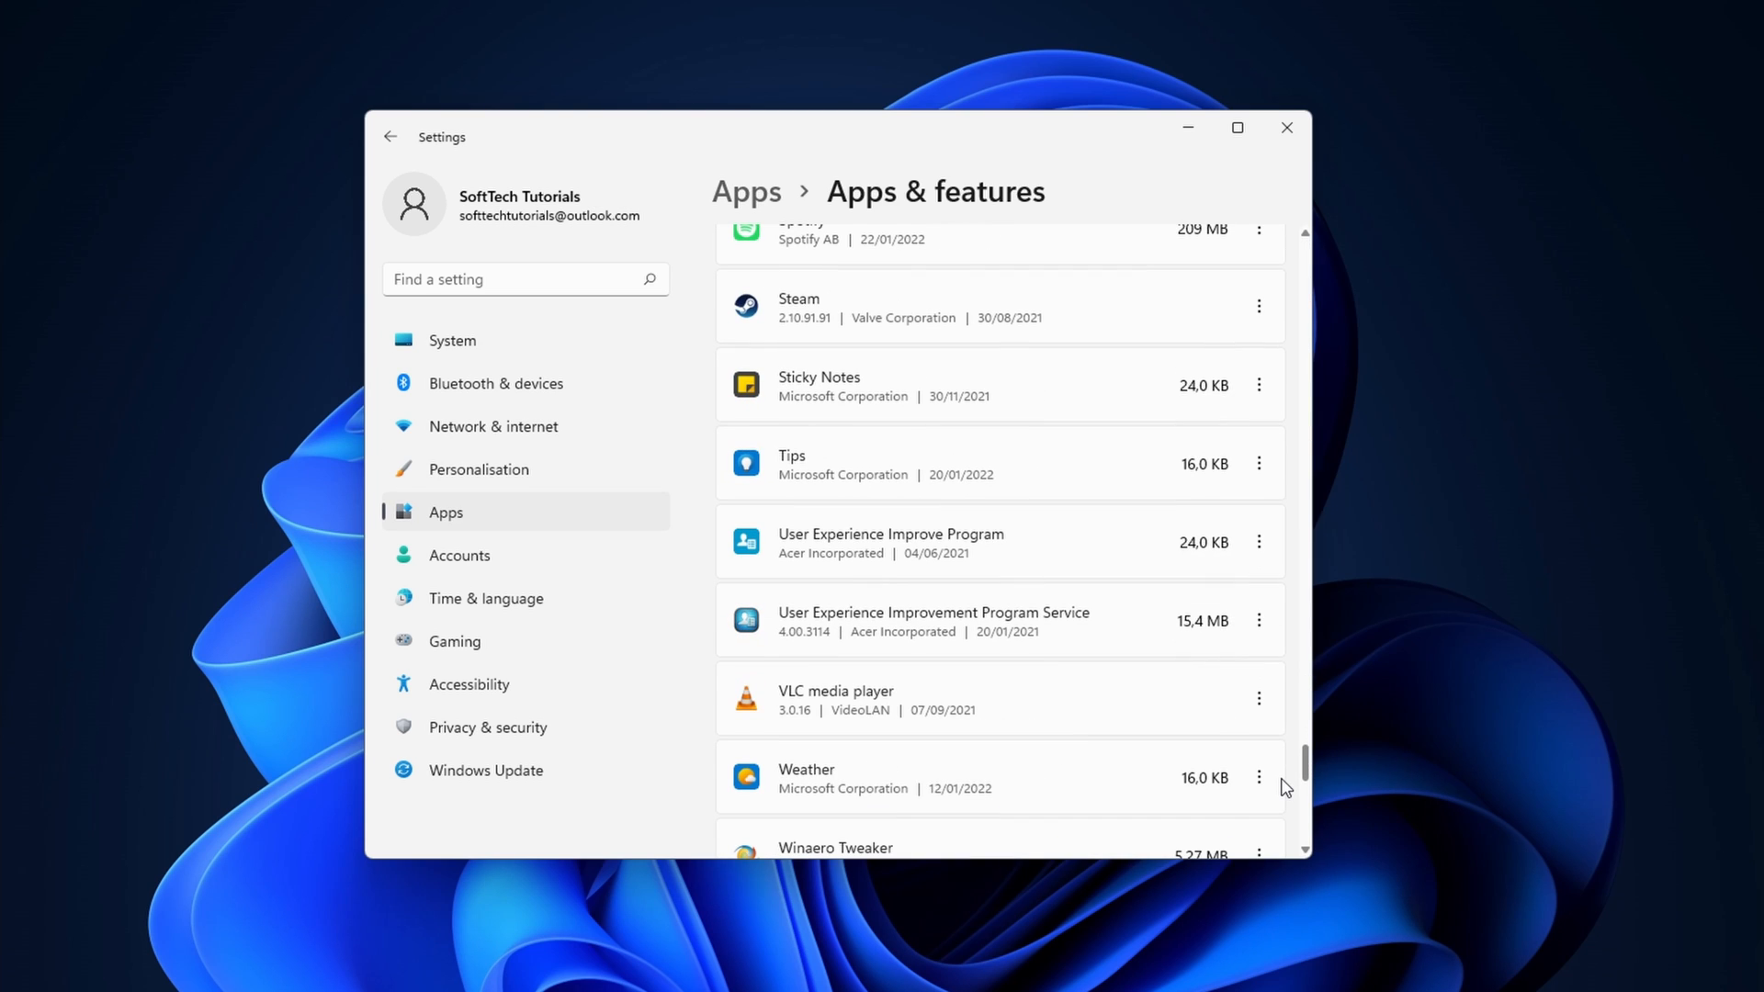
pyautogui.scroll(-3)
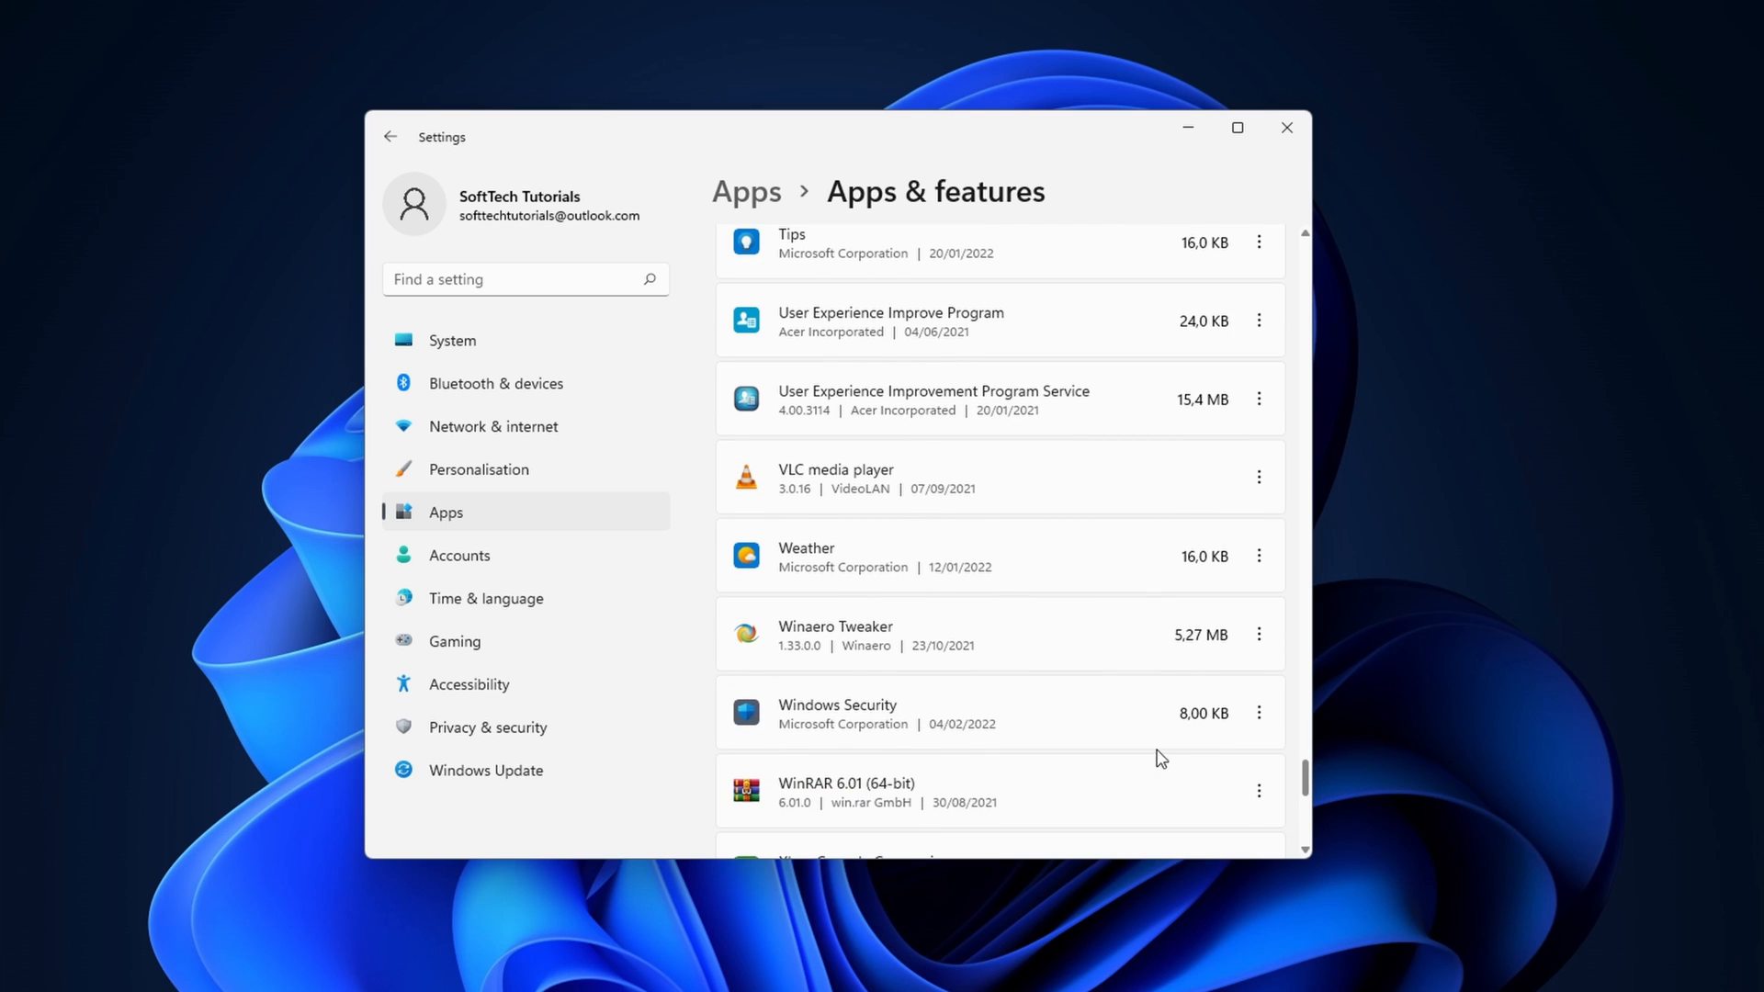
pyautogui.click(1258, 713)
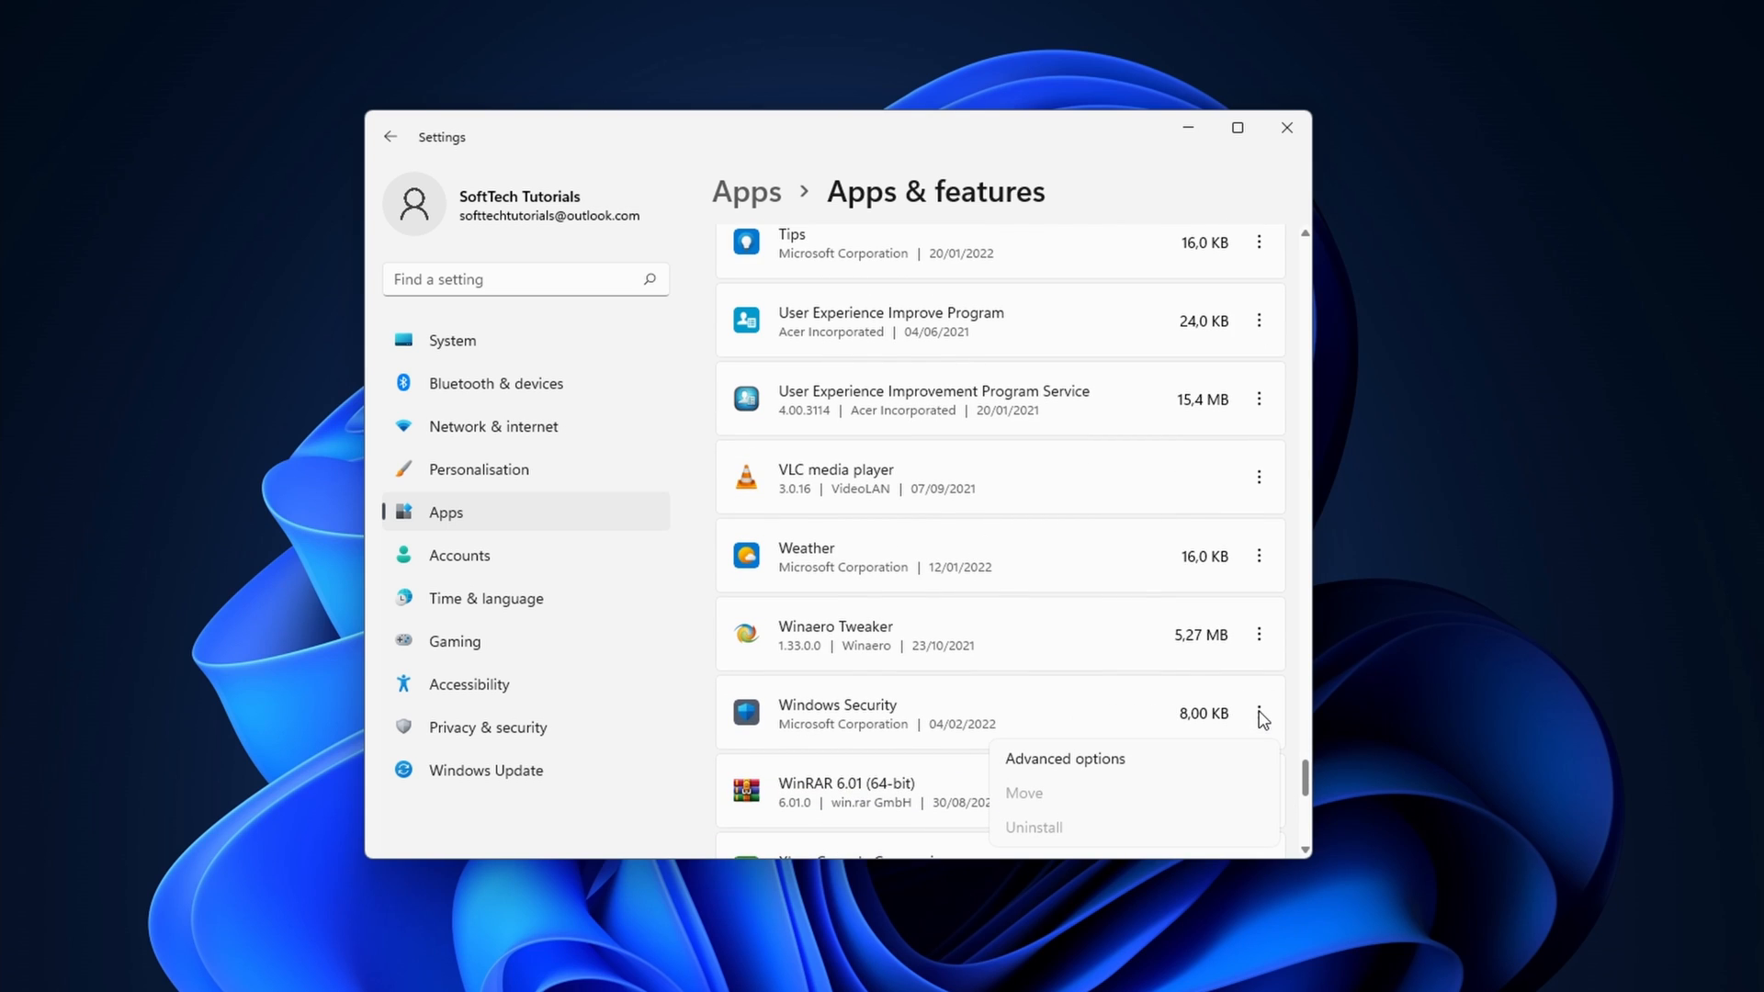
# Run Repair from Windows Security's advanced options Reset section, keeping its data.
pyautogui.click(1063, 758)
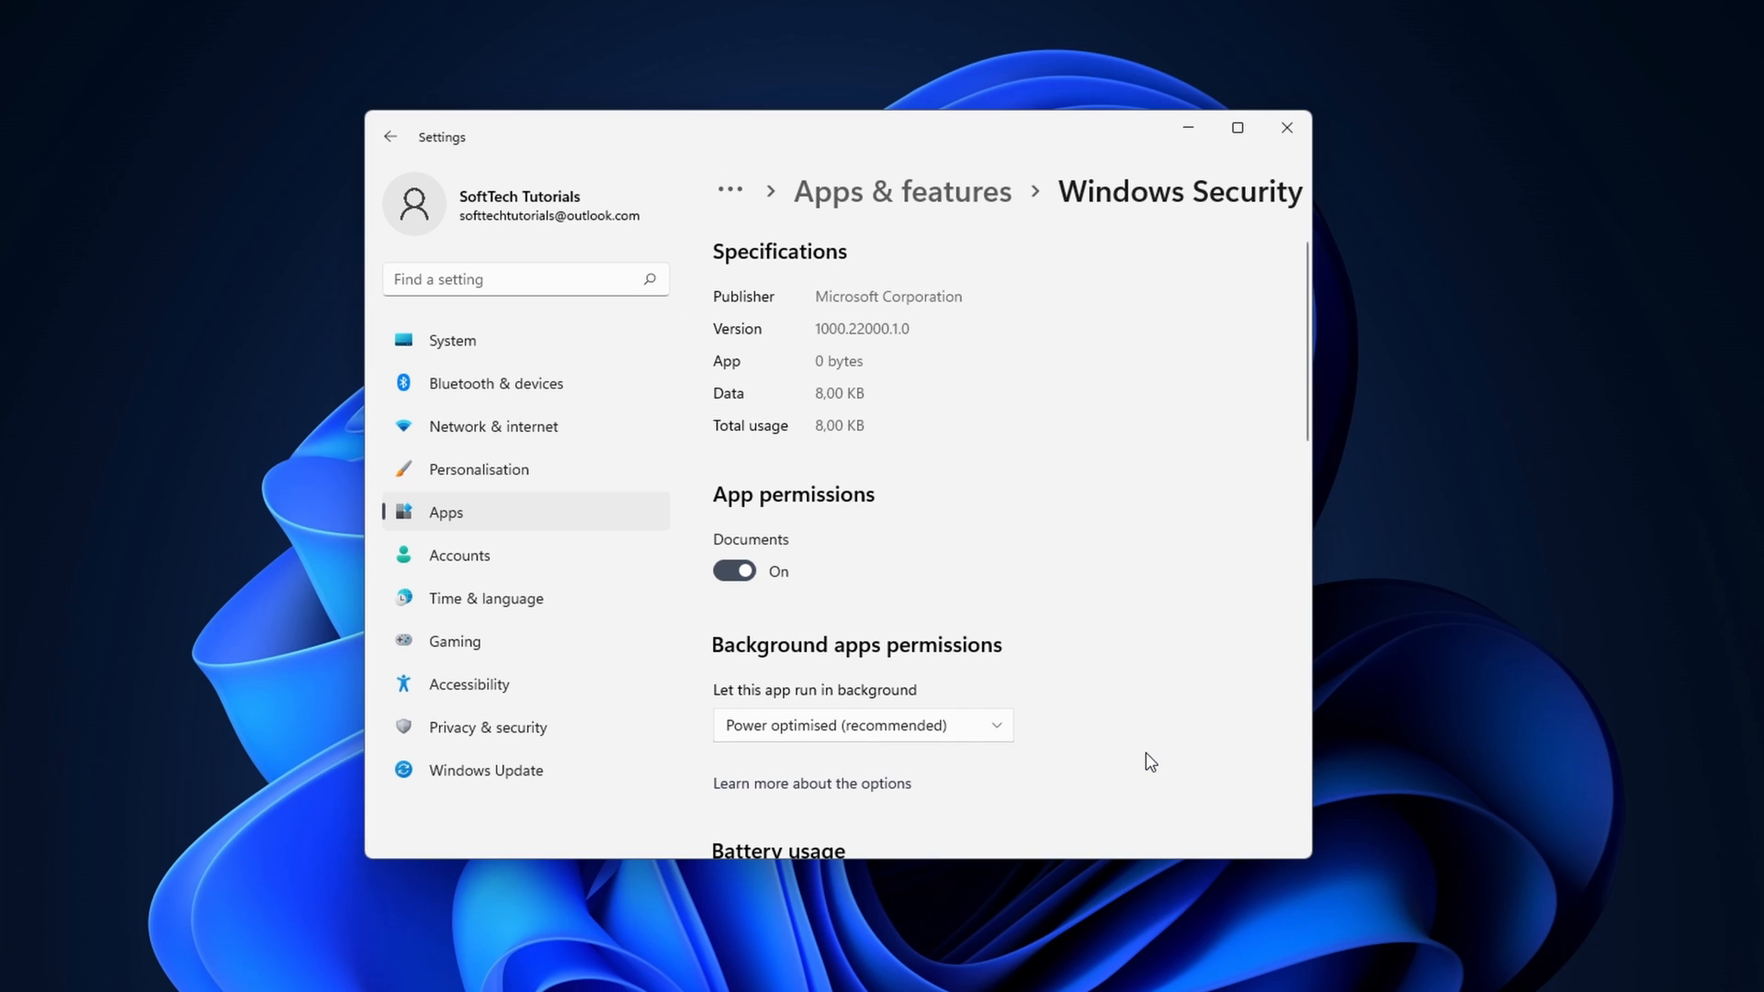
pyautogui.scroll(-3)
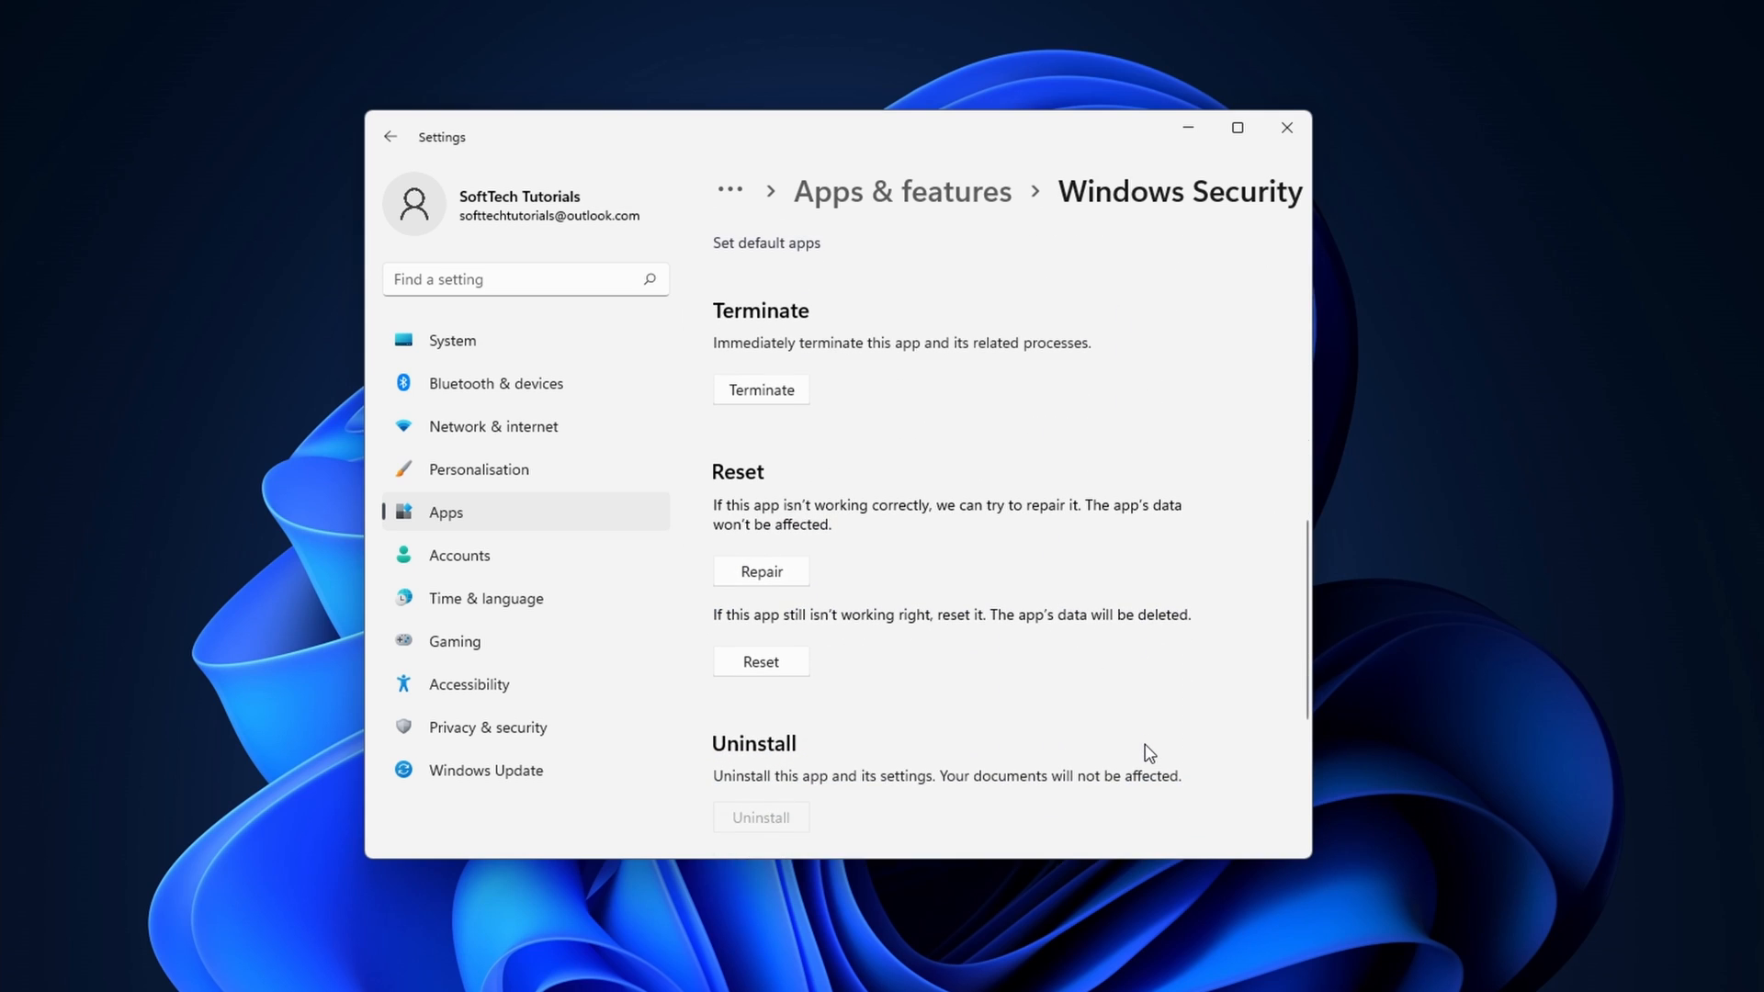
pyautogui.moveTo(793, 517)
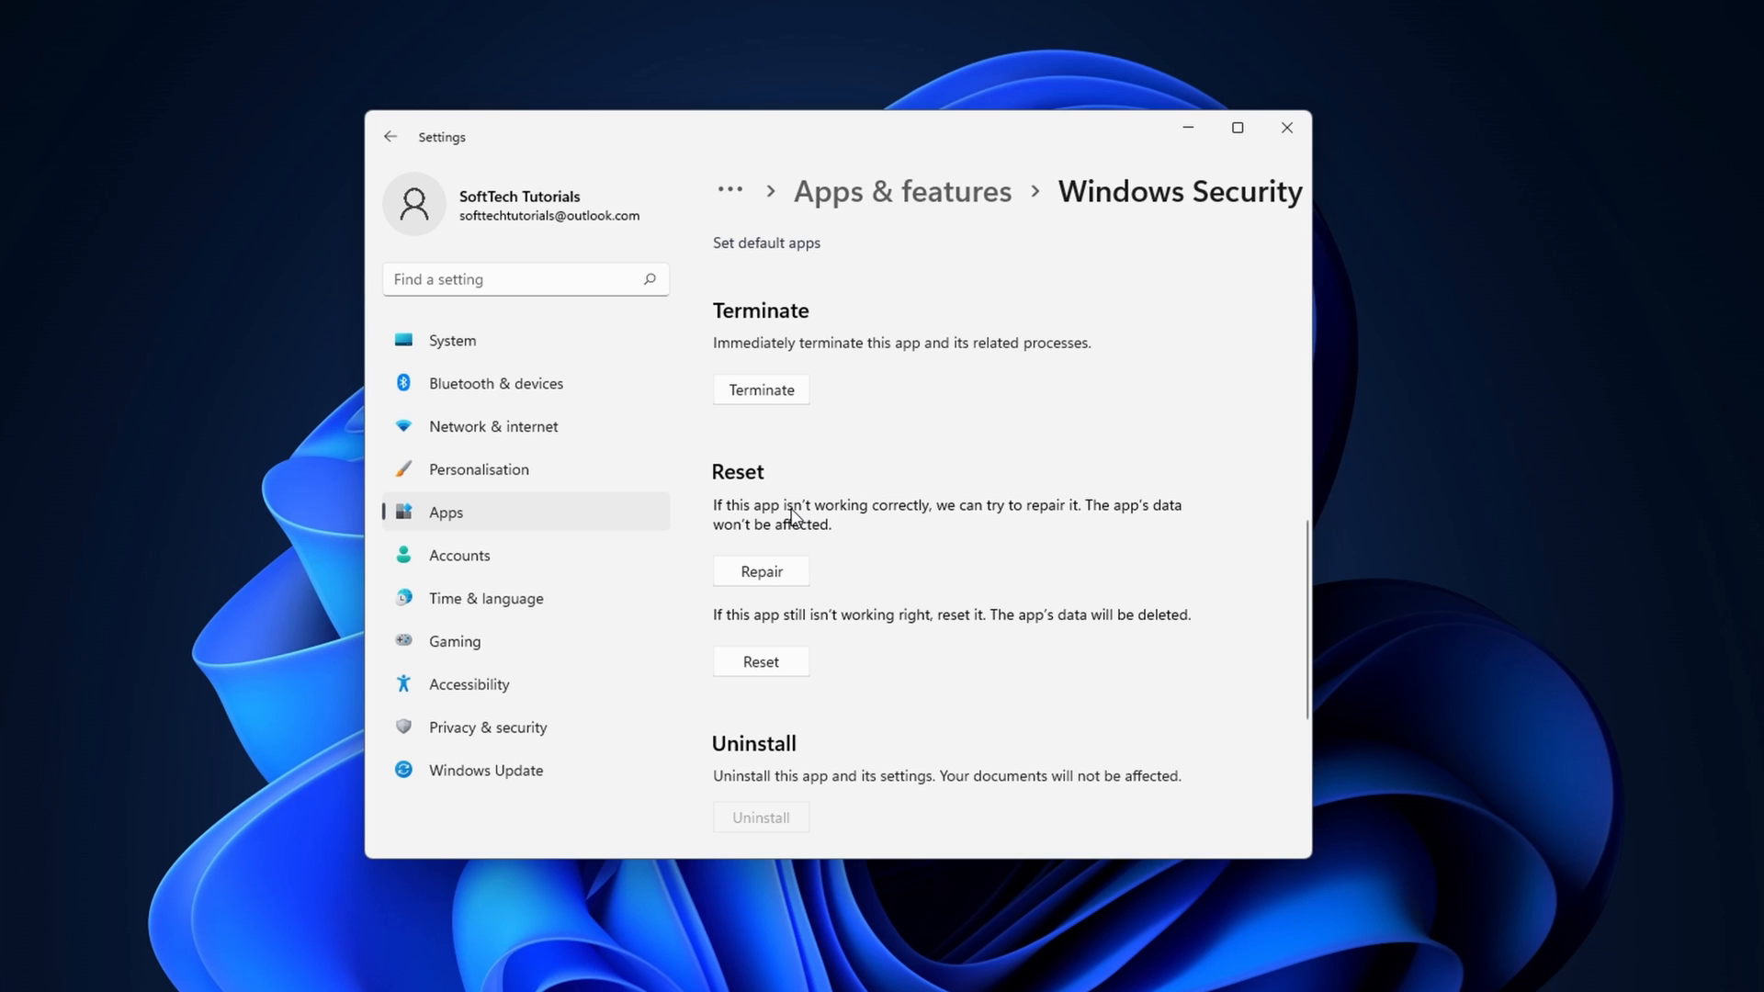
pyautogui.moveTo(793, 575)
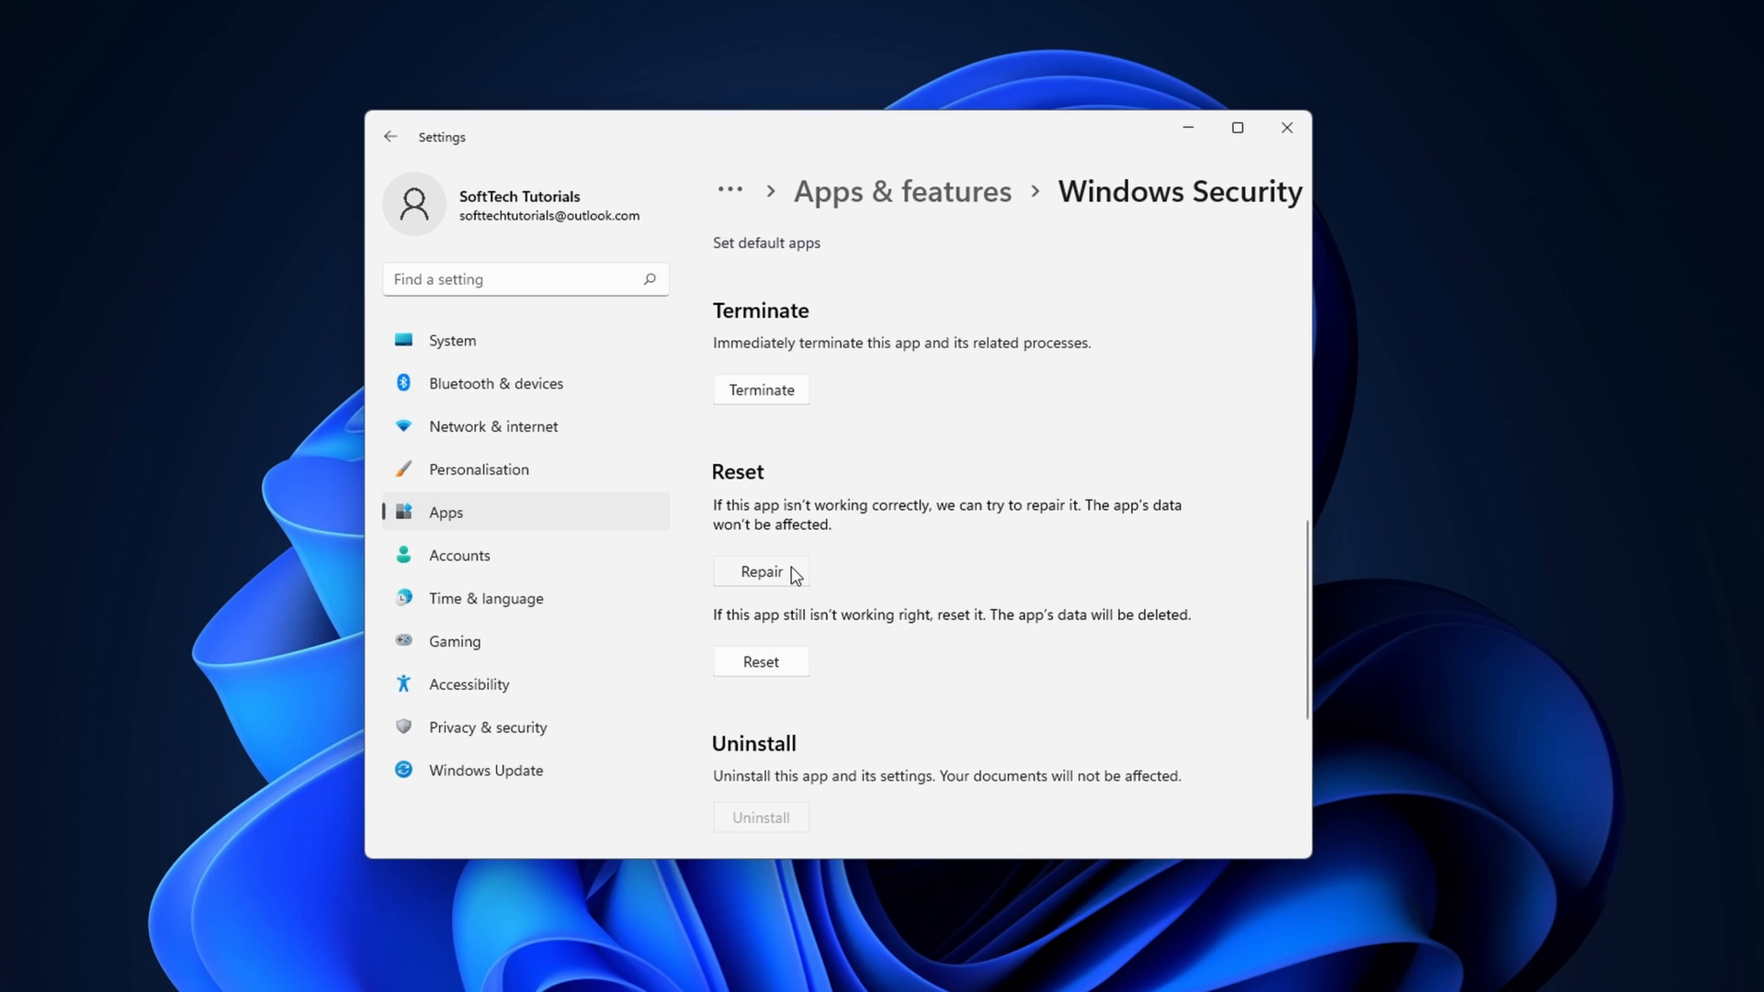
pyautogui.click(760, 571)
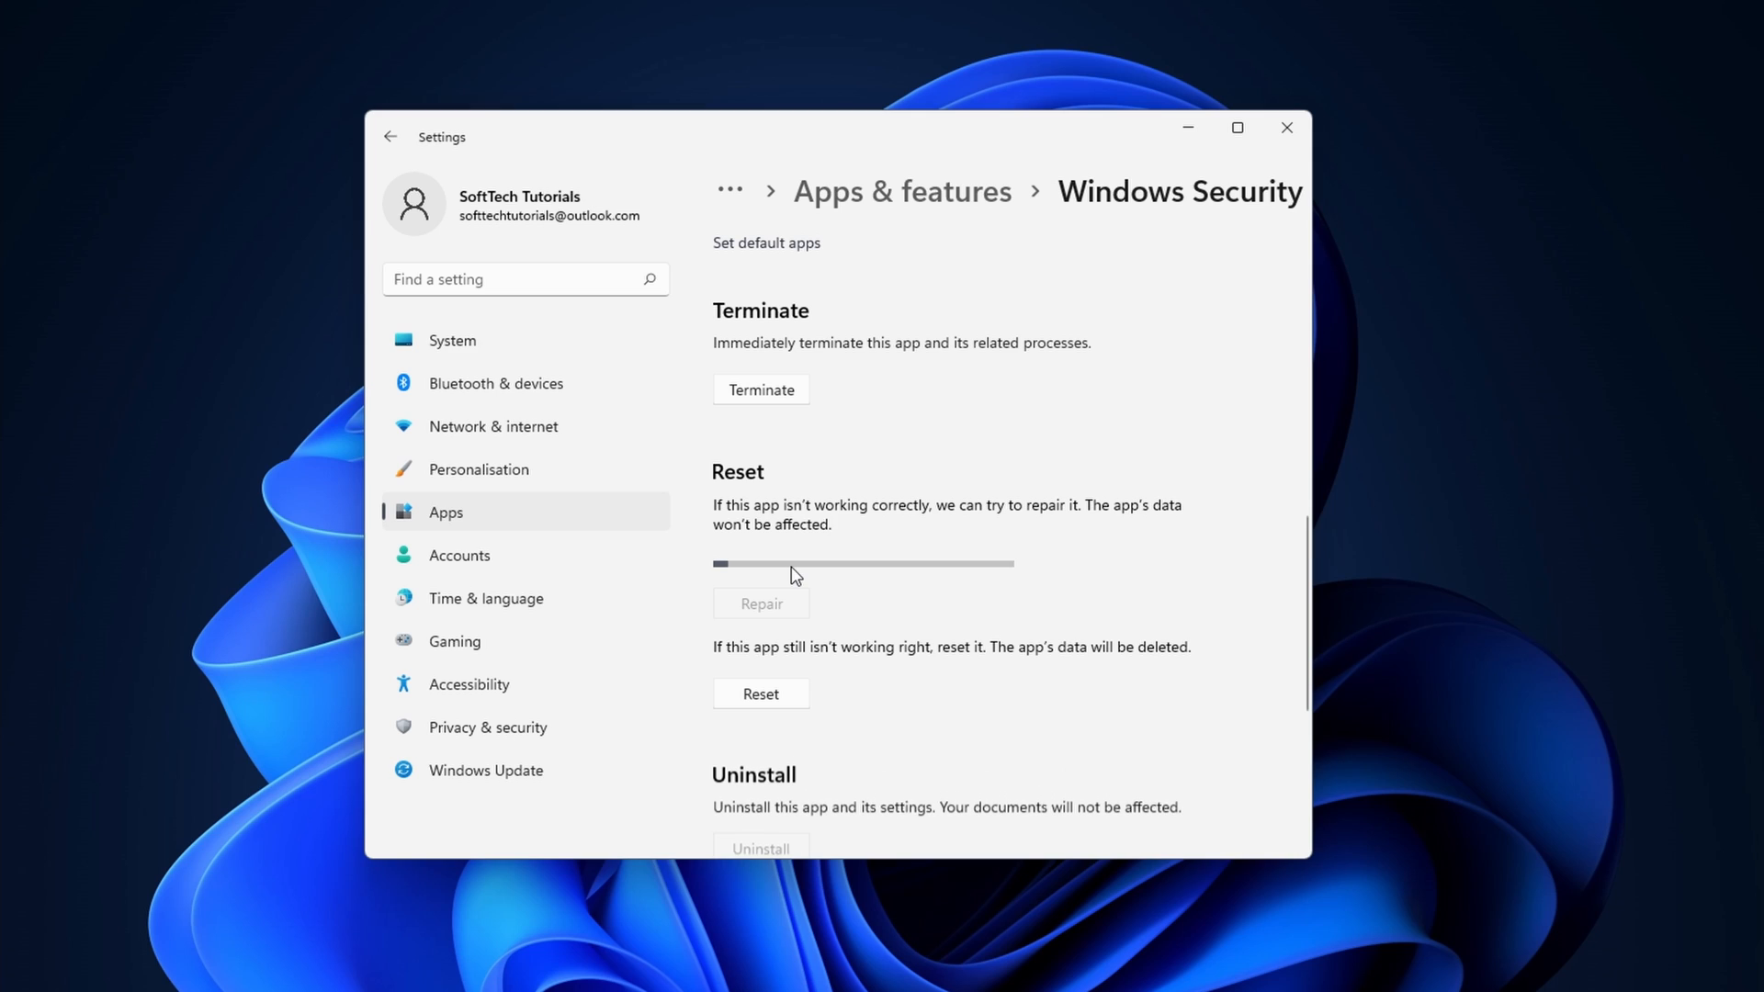
pyautogui.click(761, 602)
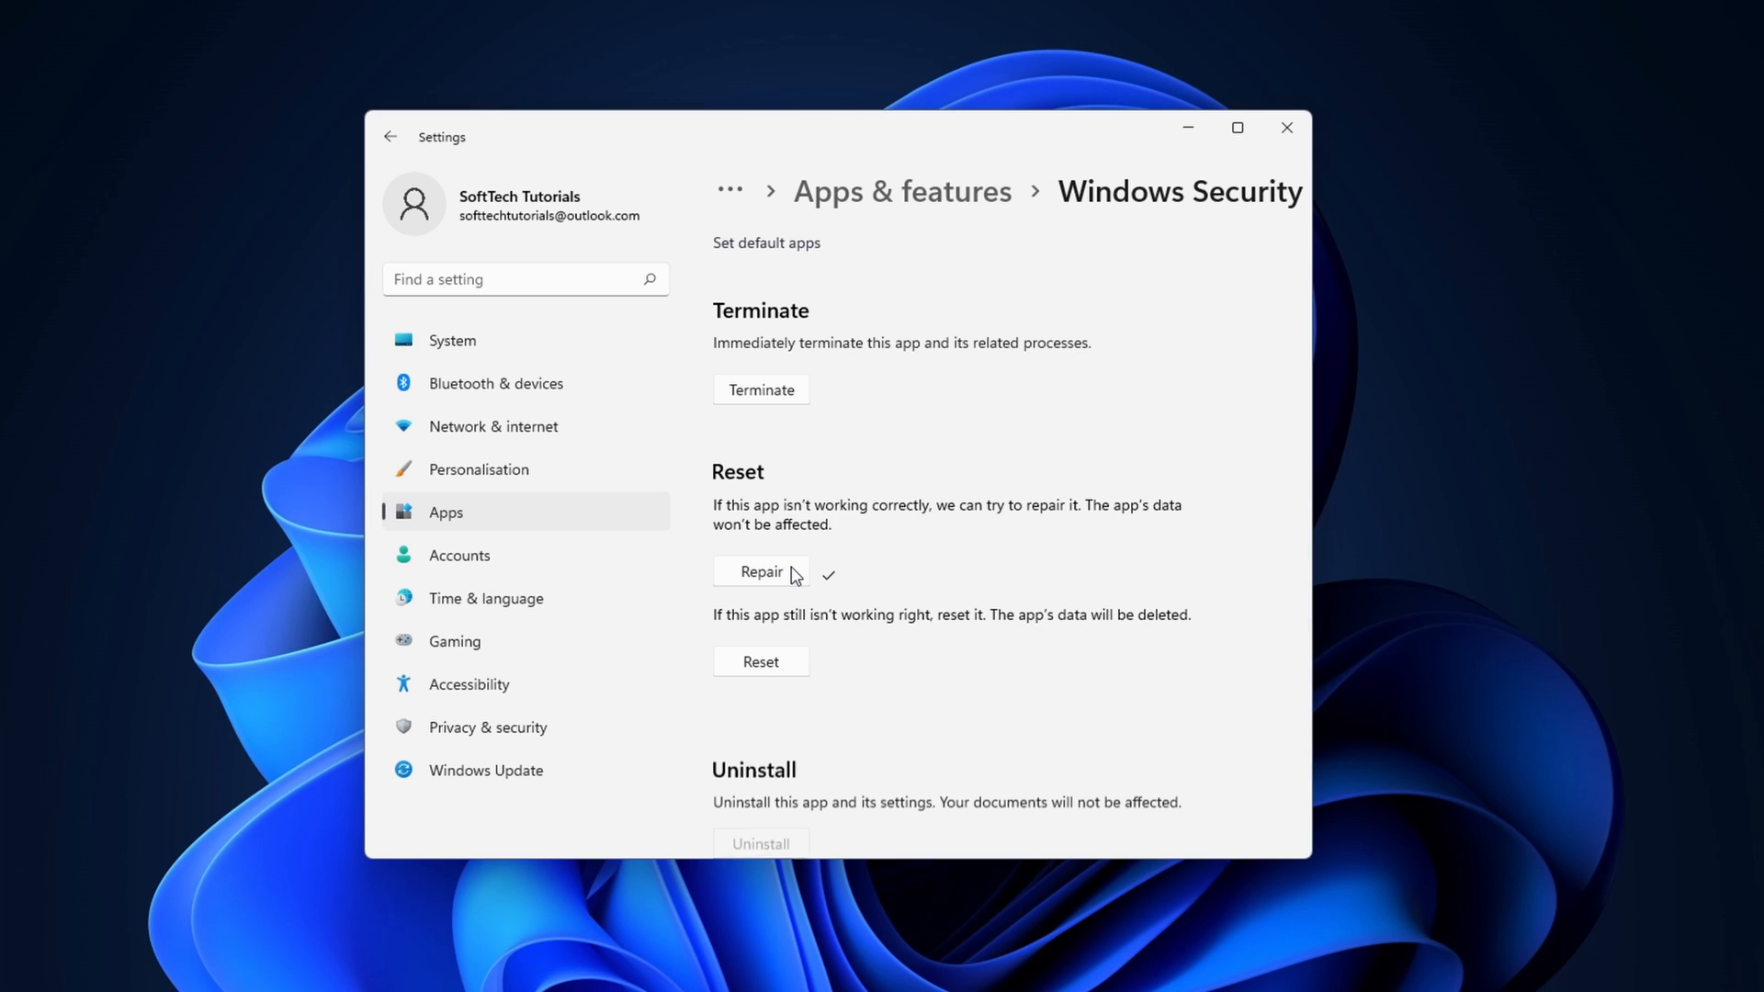
pyautogui.scroll(3)
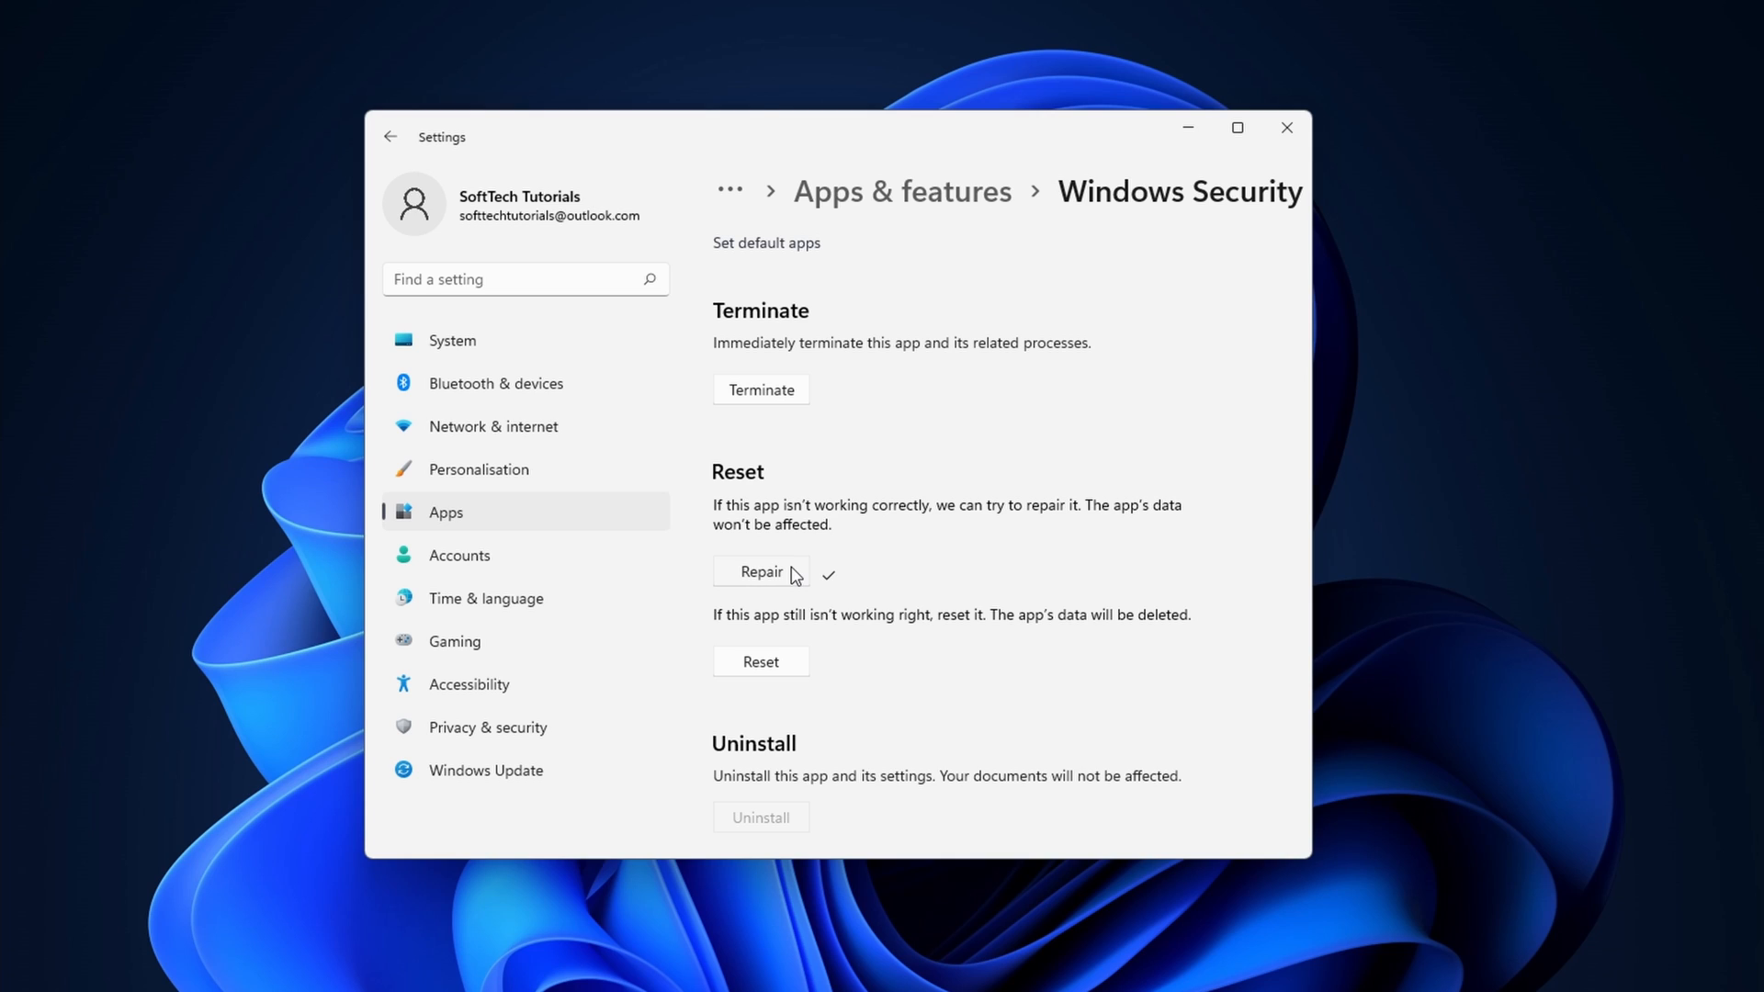
pyautogui.moveTo(783, 668)
pyautogui.write('powersh')
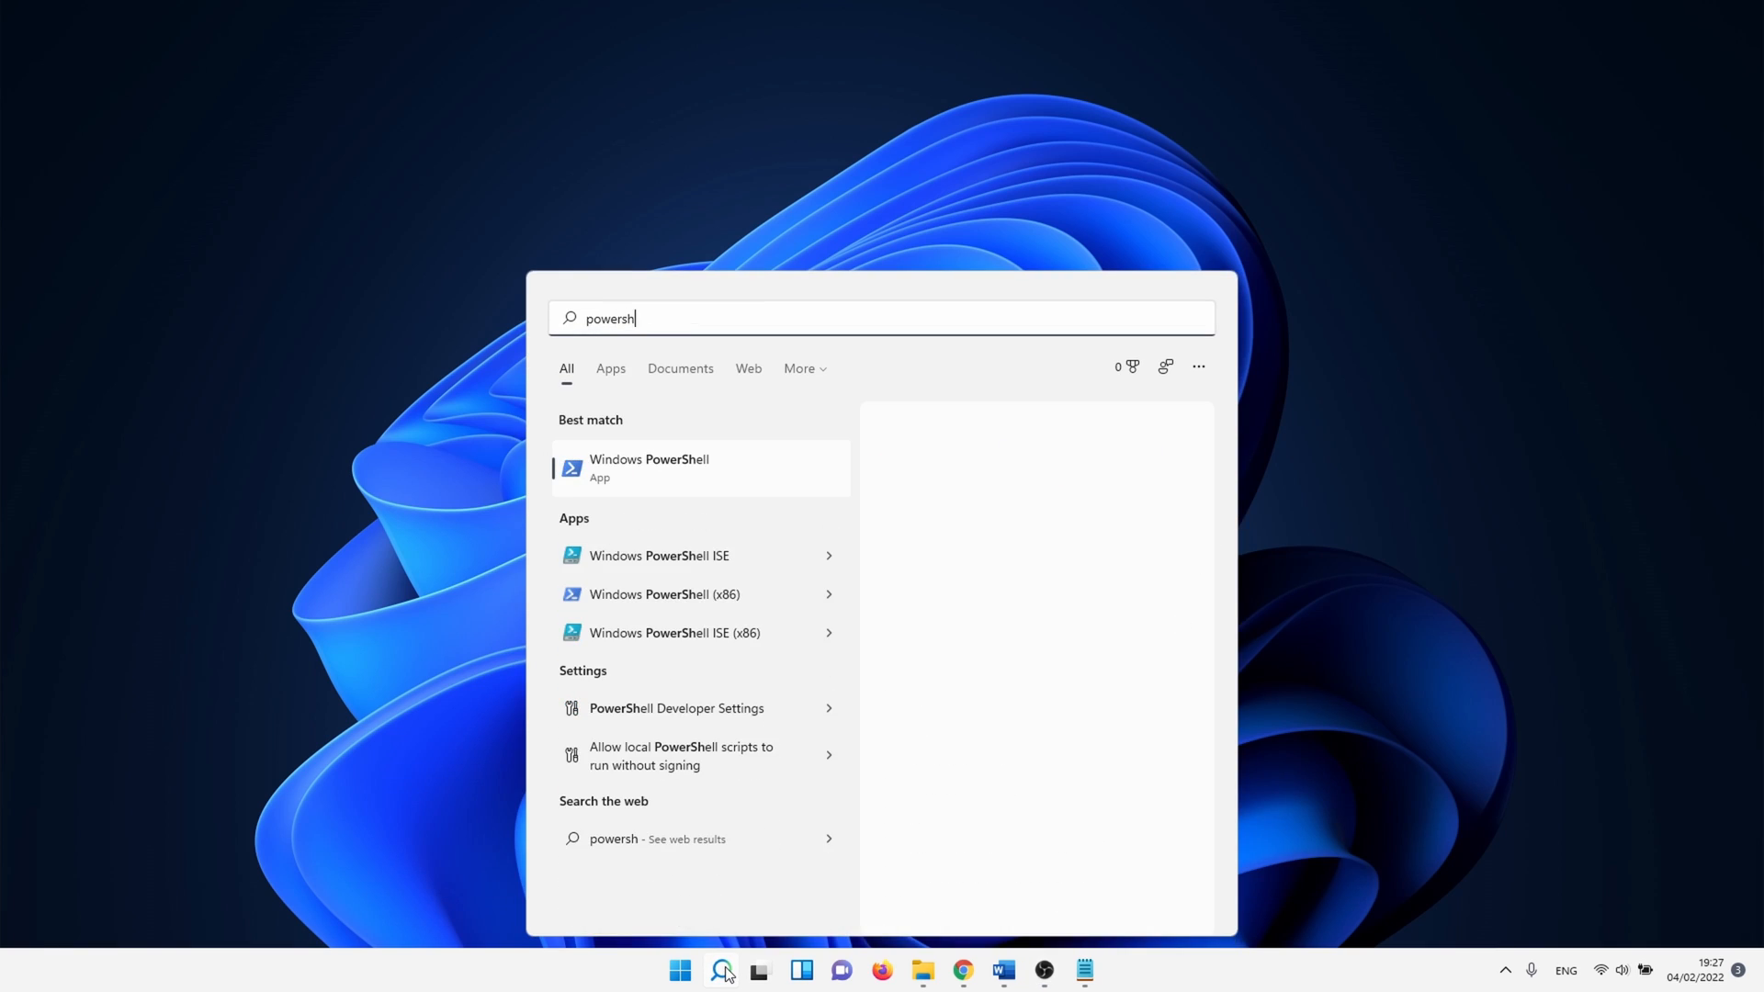
# Run 'Get-AppxPackage Microsoft.SecHealthUI -AllUsers | Reset-AppxPackage' in an administrator PowerShell.
pyautogui.write('ell')
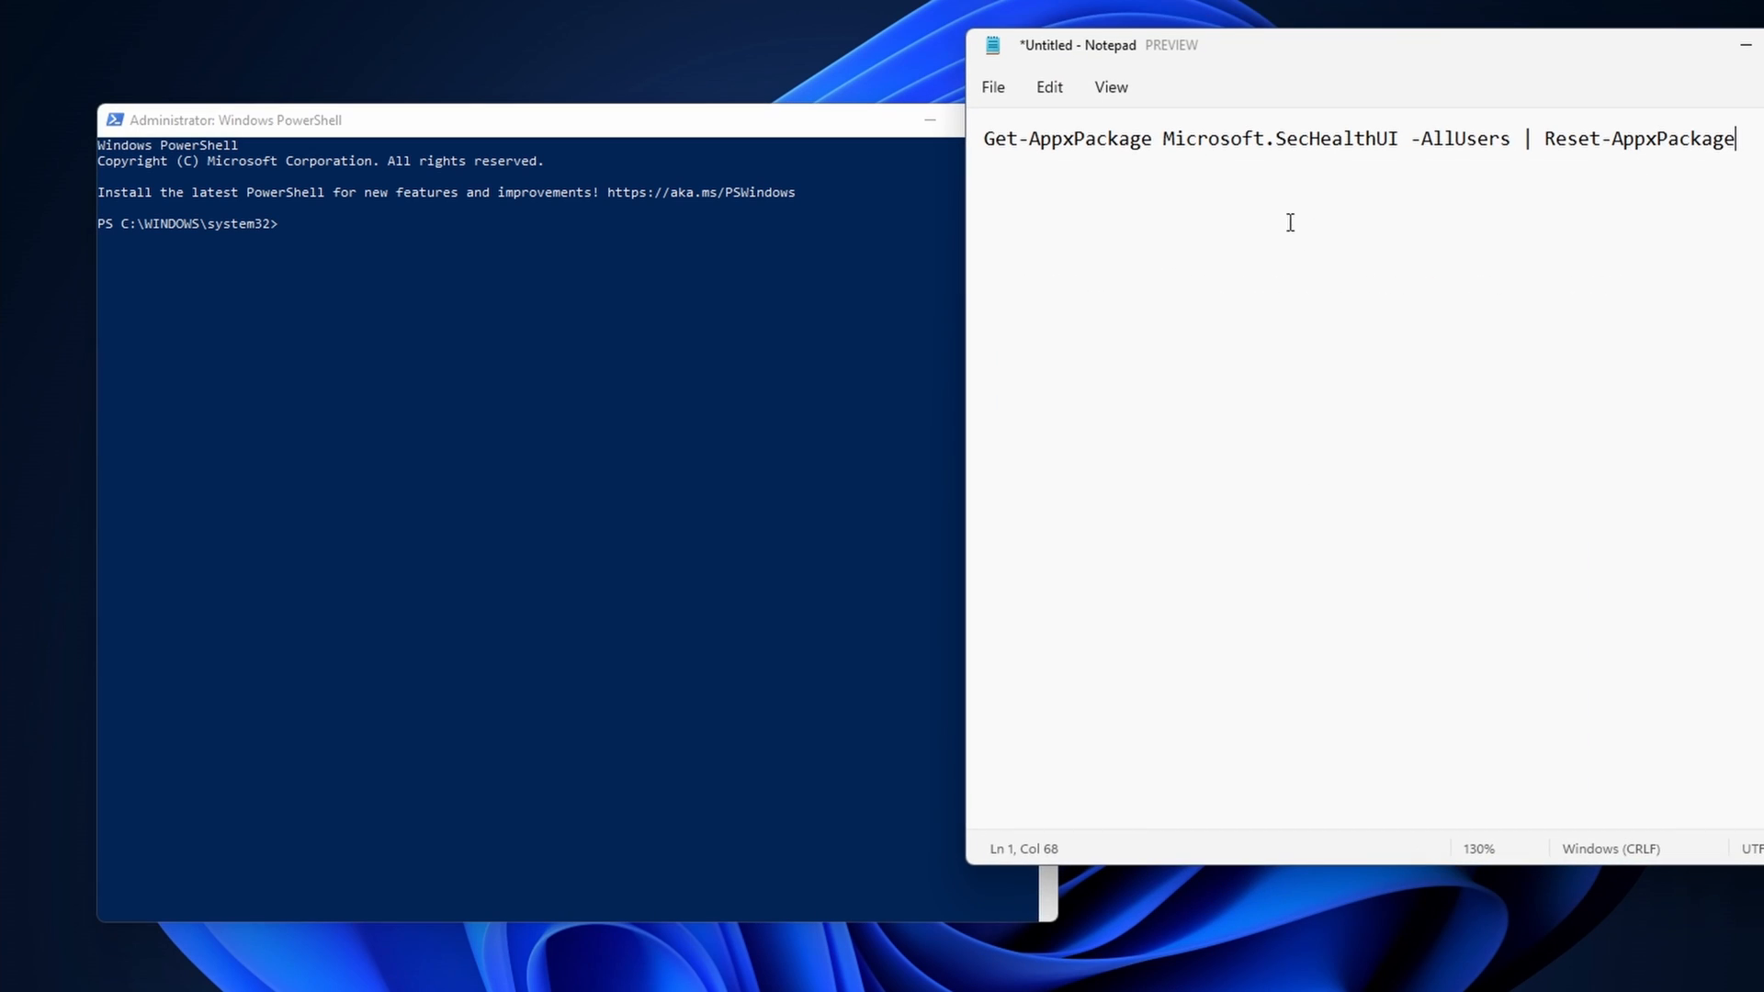
pyautogui.rightClick(1029, 139)
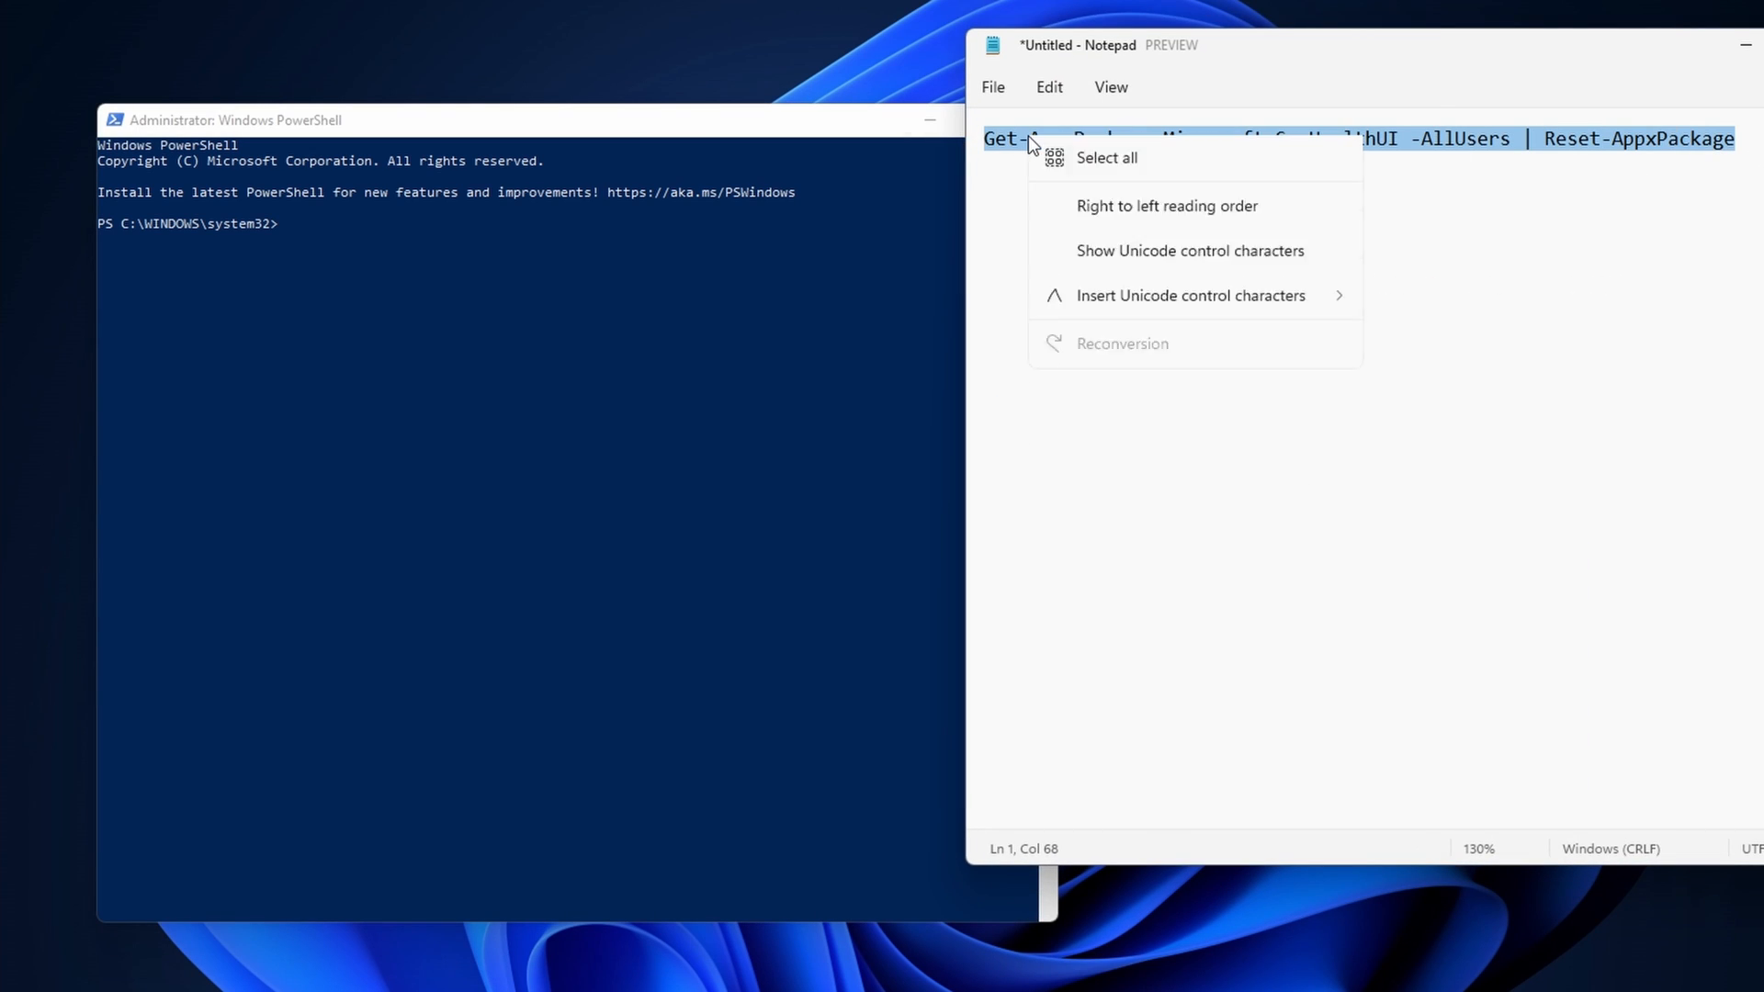
pyautogui.click(435, 237)
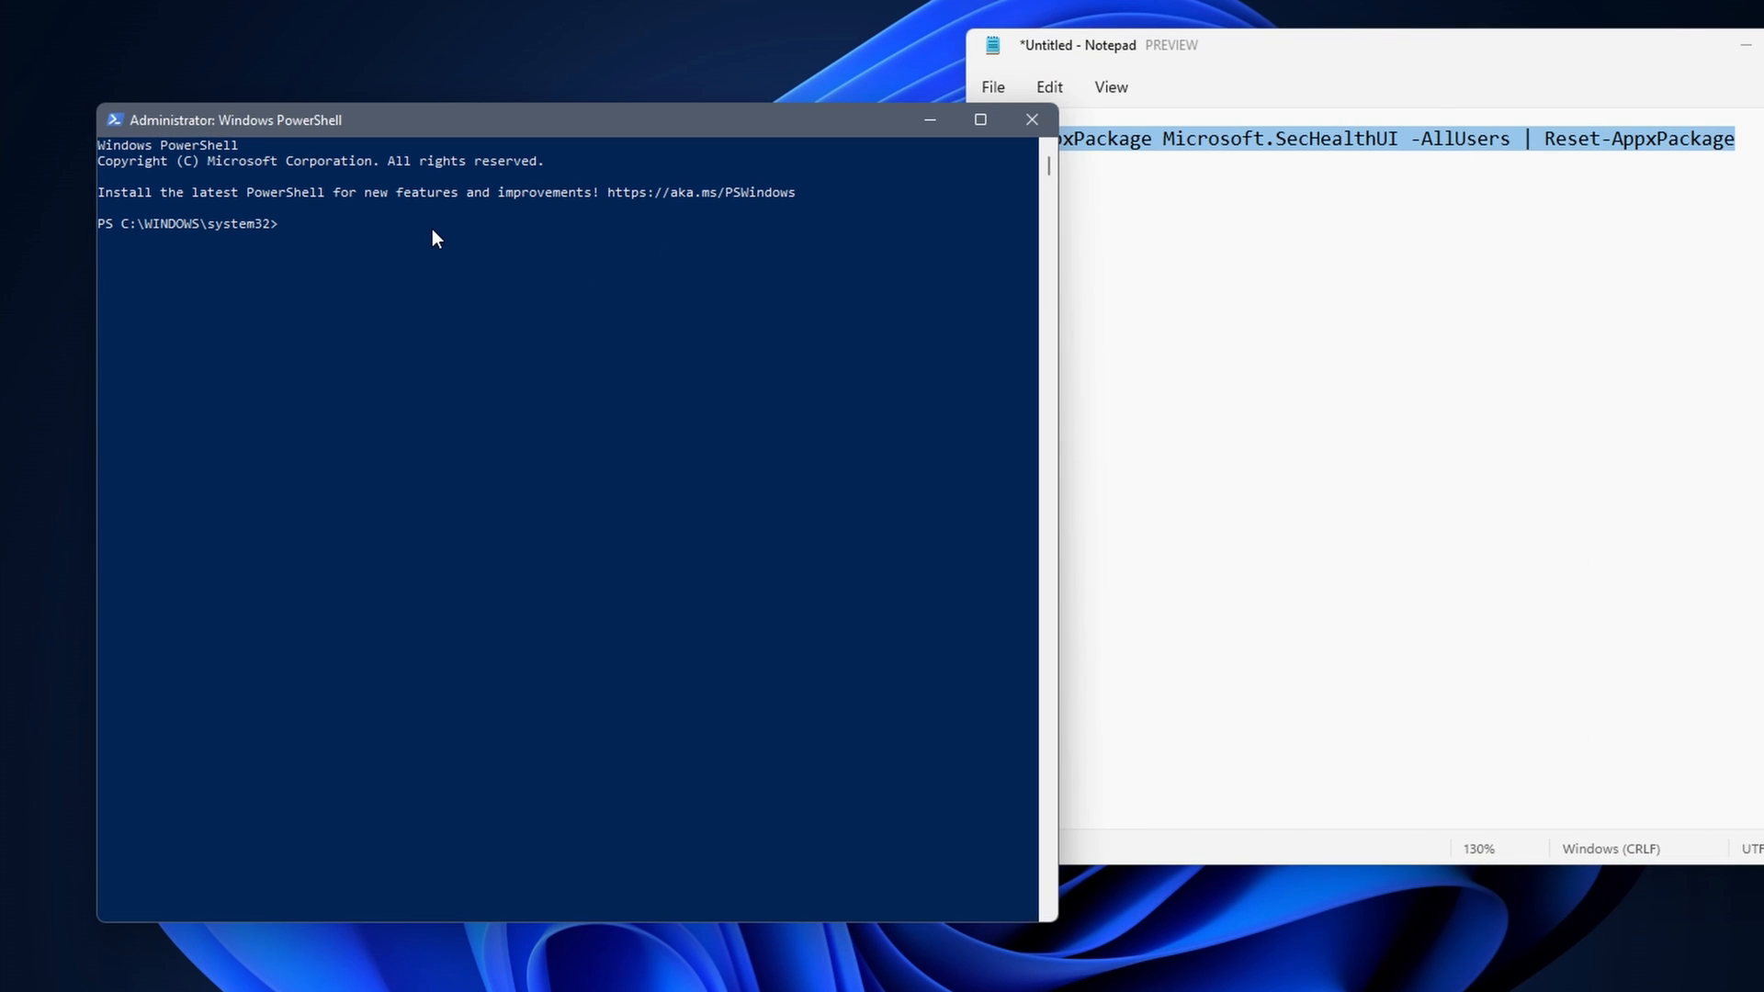
pyautogui.write('Get-AppxPackage Microsoft.SecHealthUI -AllUsers | Reset-AppxPackage')
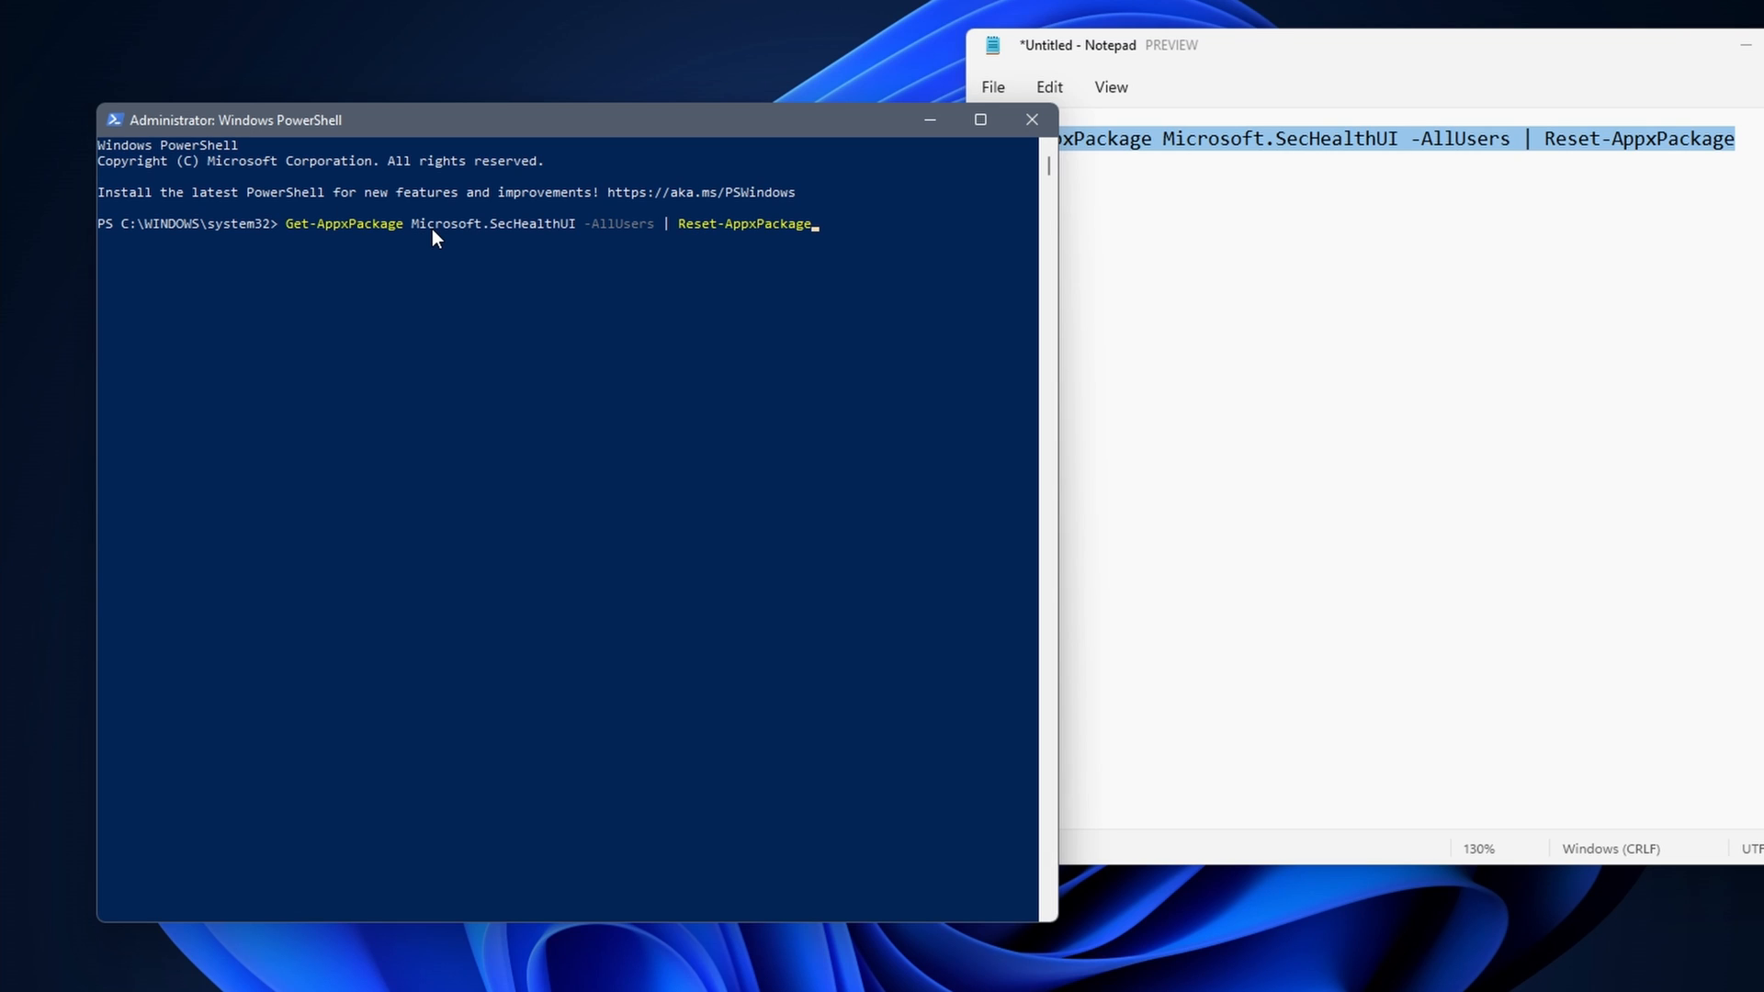
pyautogui.press('Return')
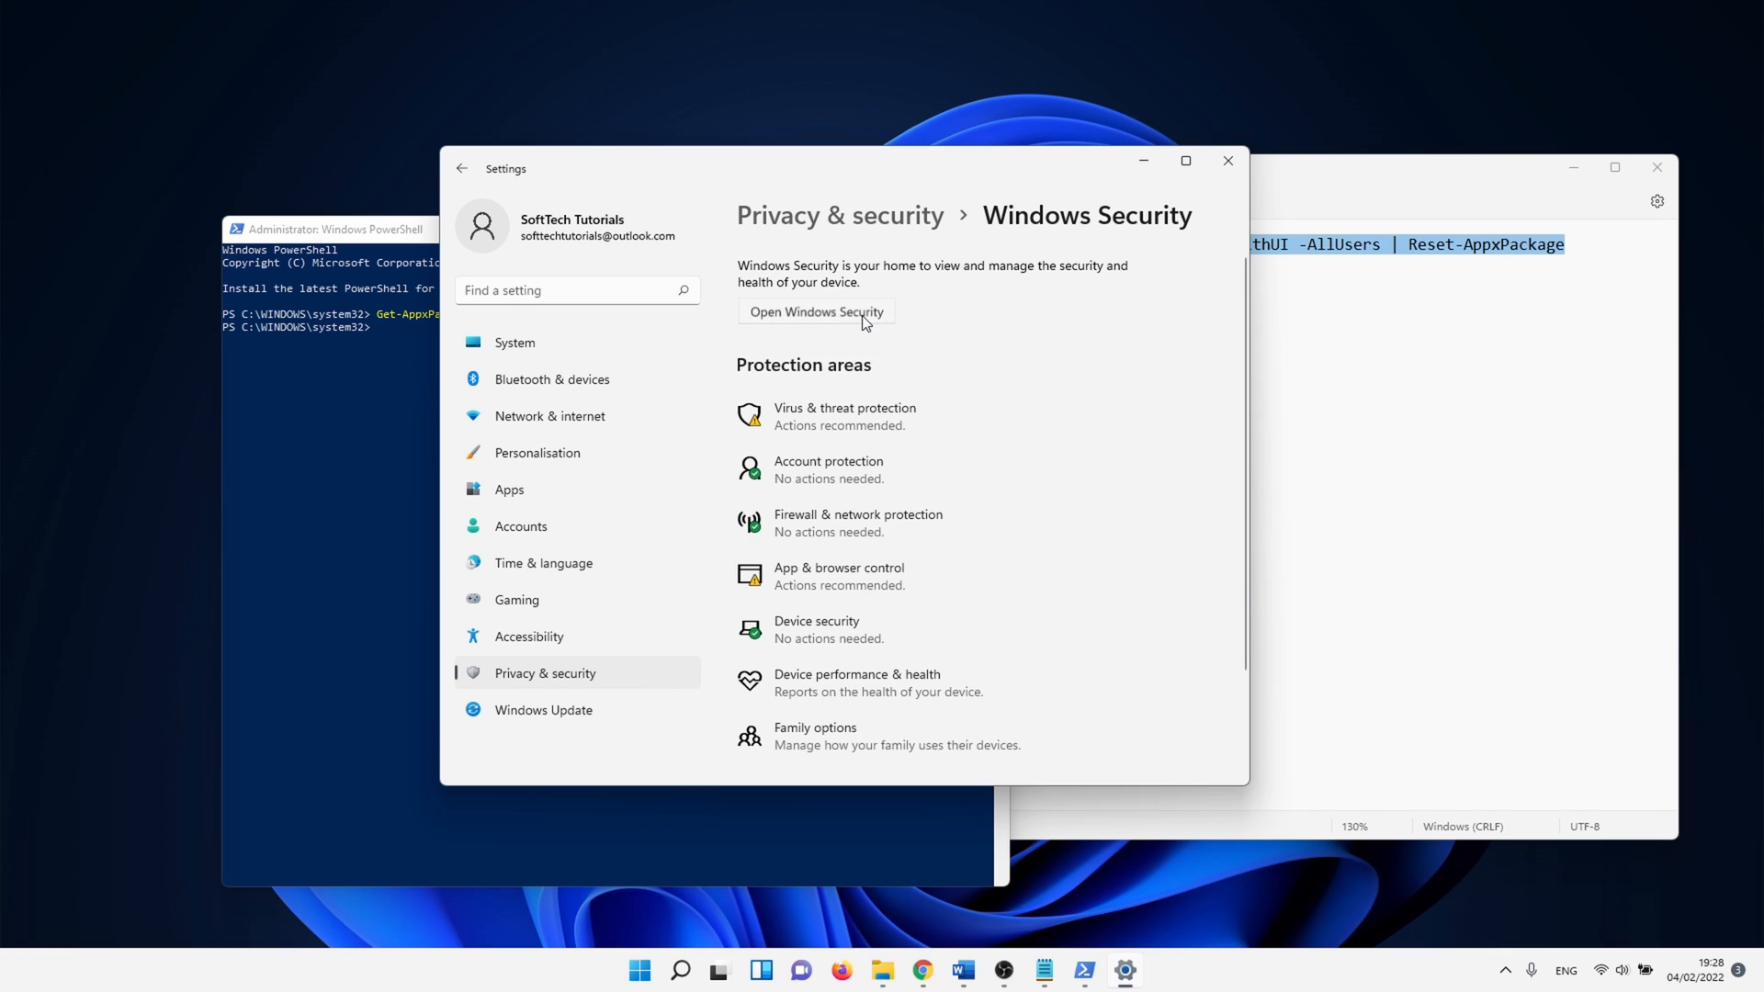
# Launch Windows Security from the Settings Windows Security page to reach Security at a glance.
pyautogui.click(817, 312)
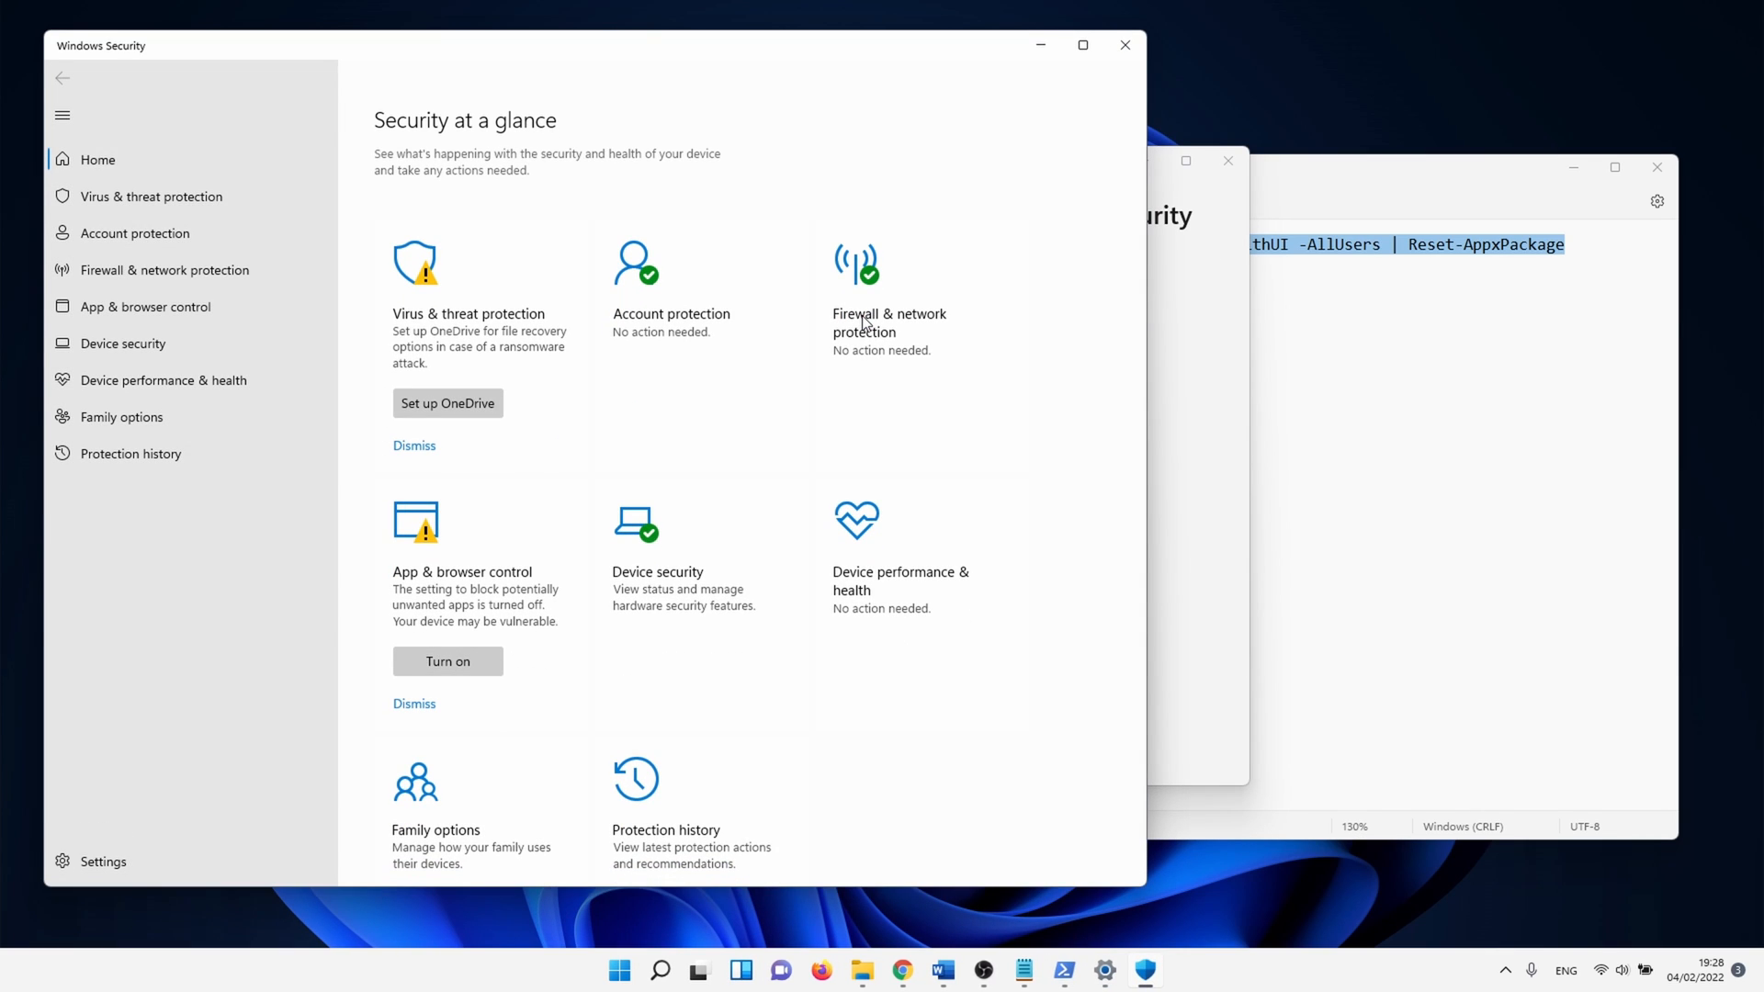